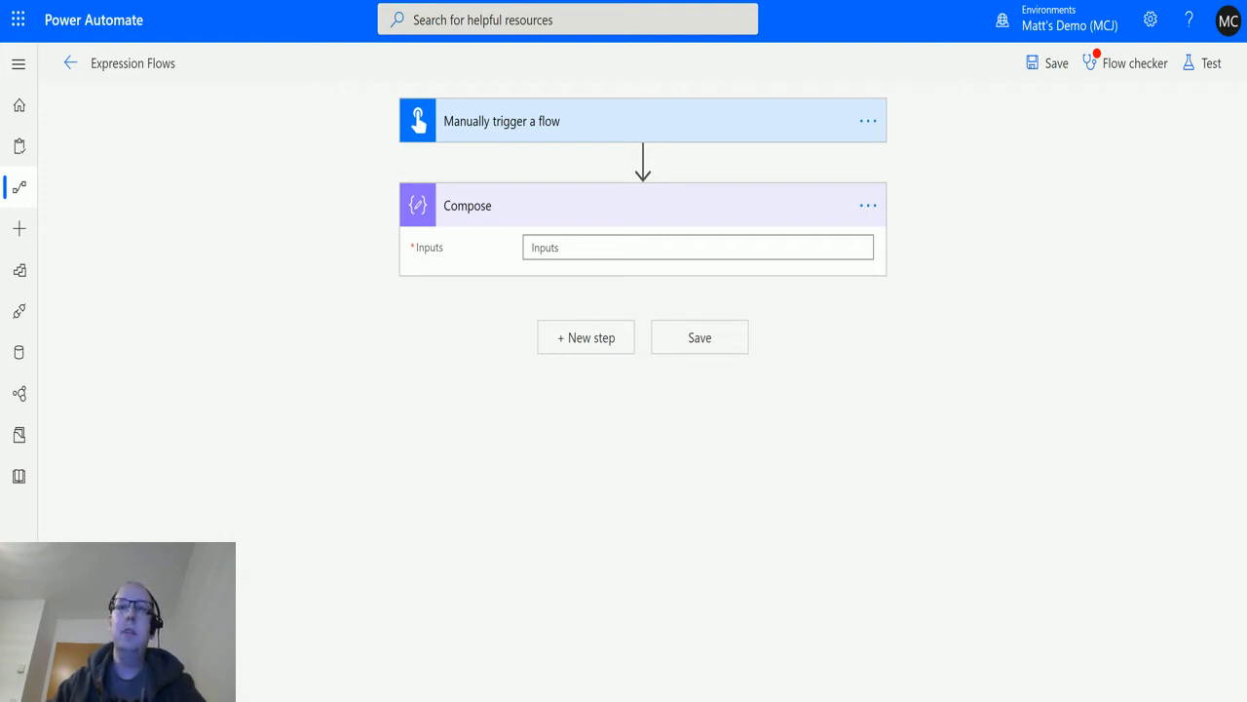
mouse_move(354, 195)
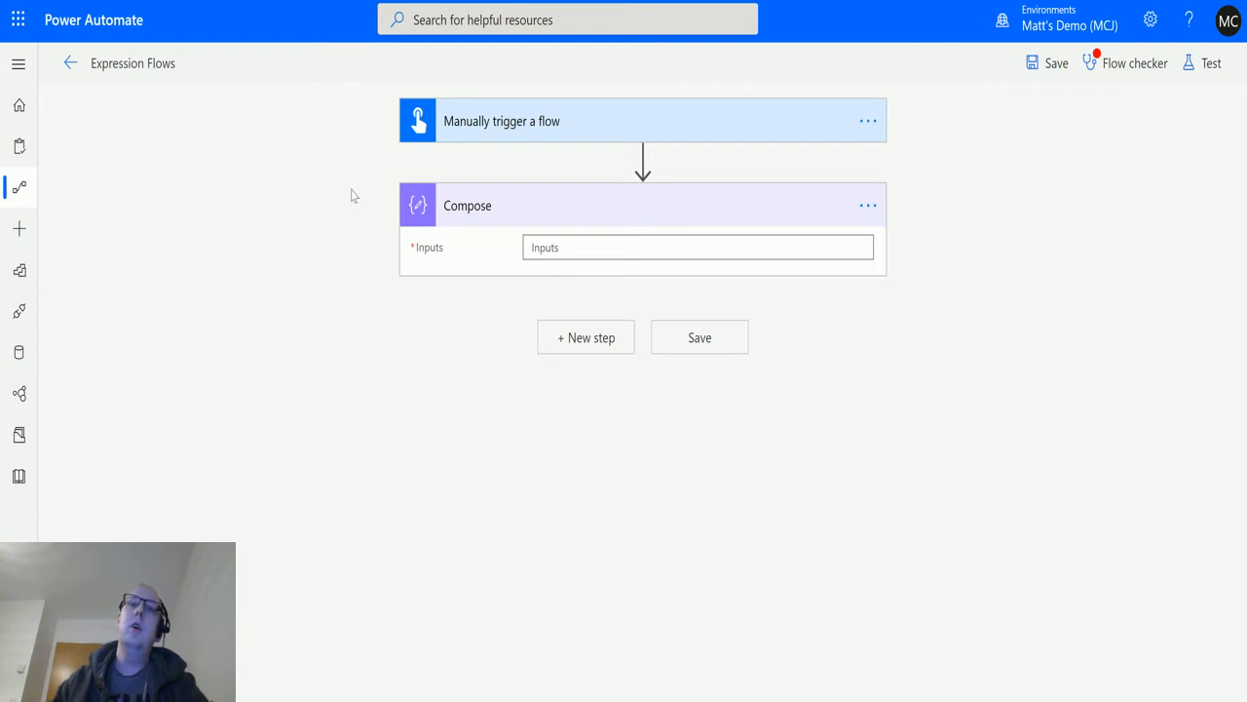
mouse_move(624, 119)
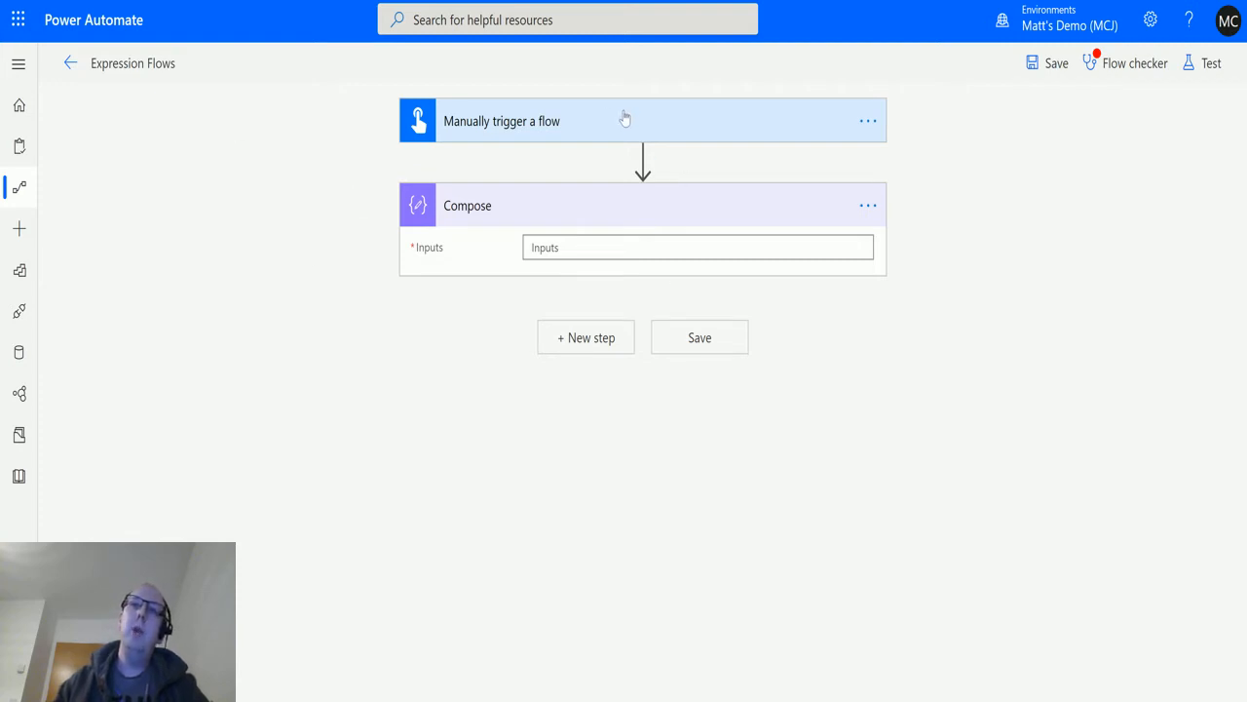
mouse_move(604, 213)
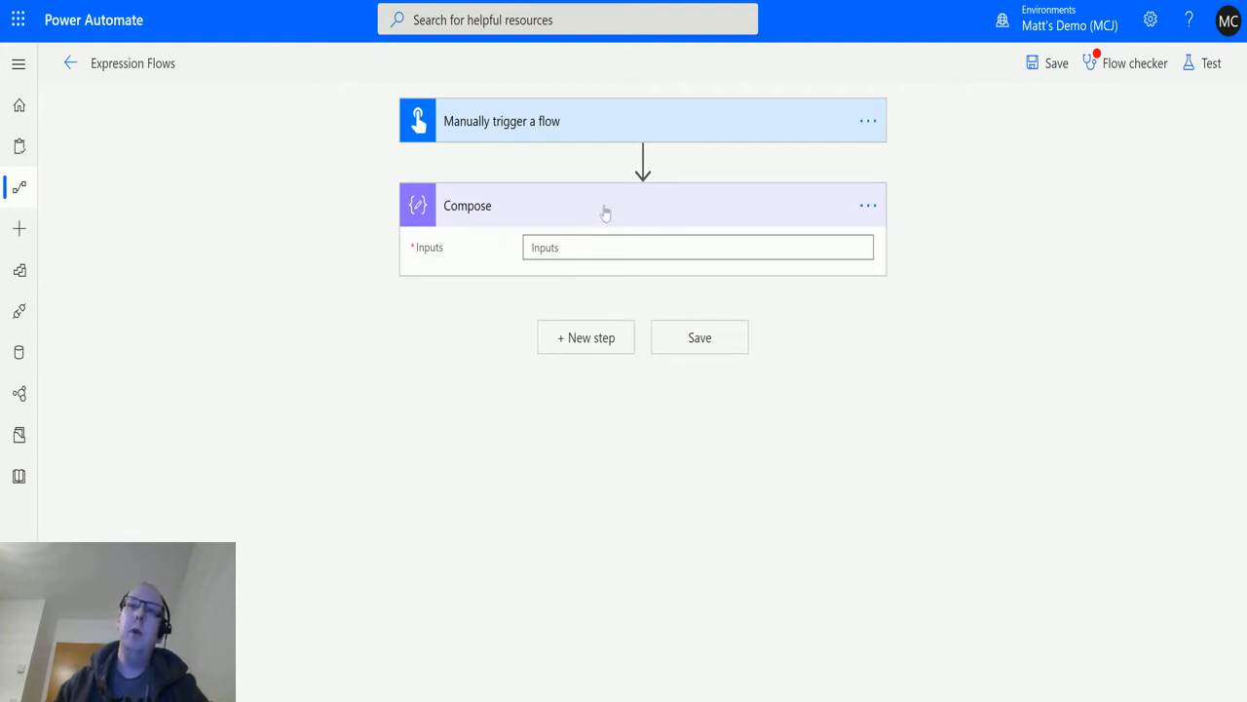
mouse_move(497, 260)
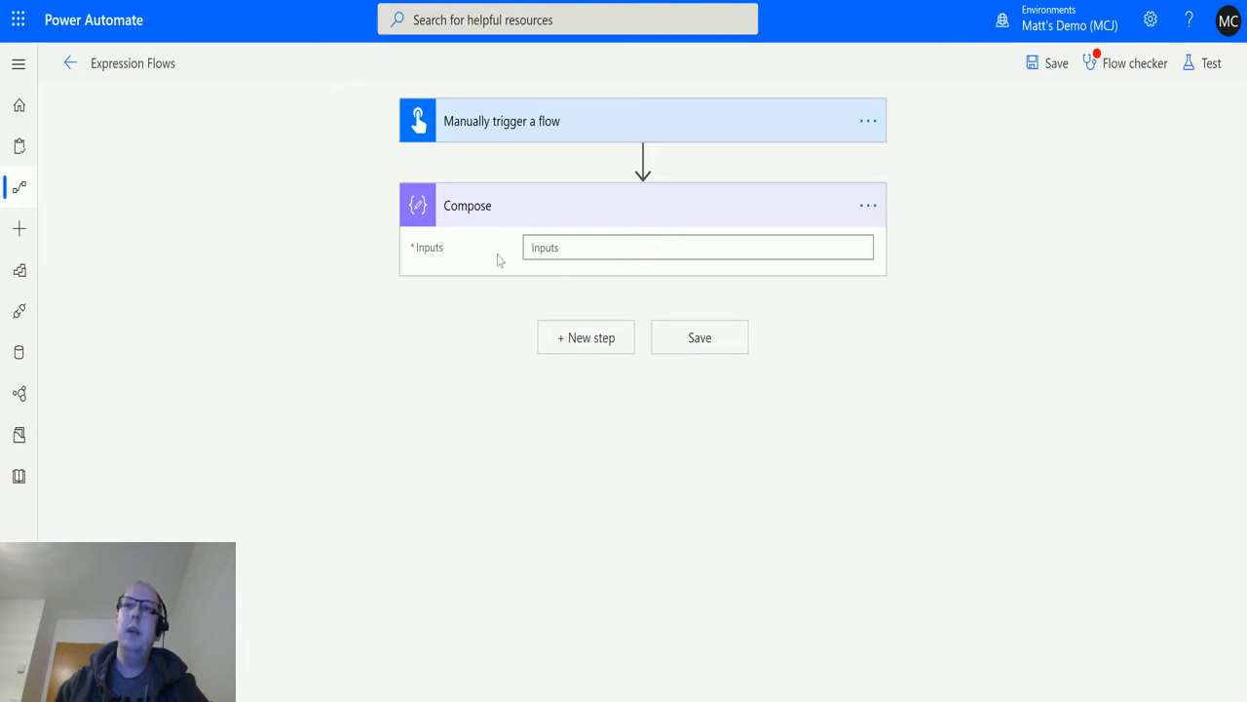
Open the Compose Inputs expression editor and list all date and time functions to find dayOfYear
click(697, 246)
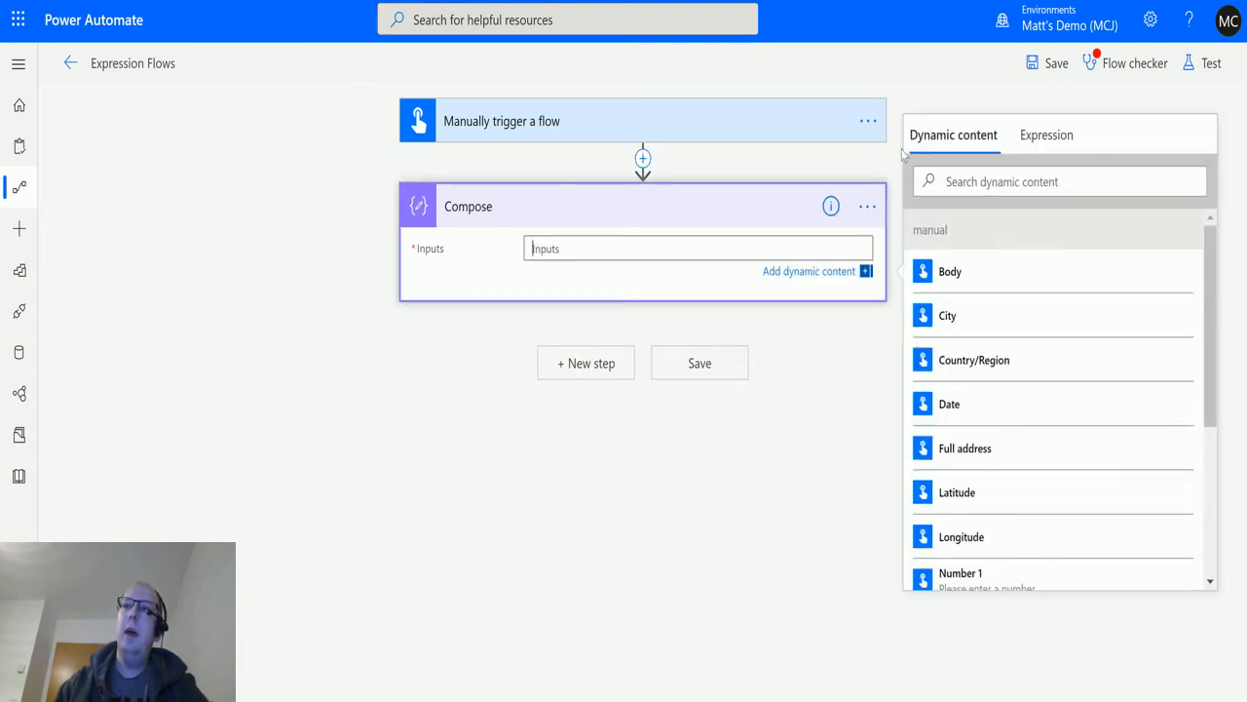
click(1046, 135)
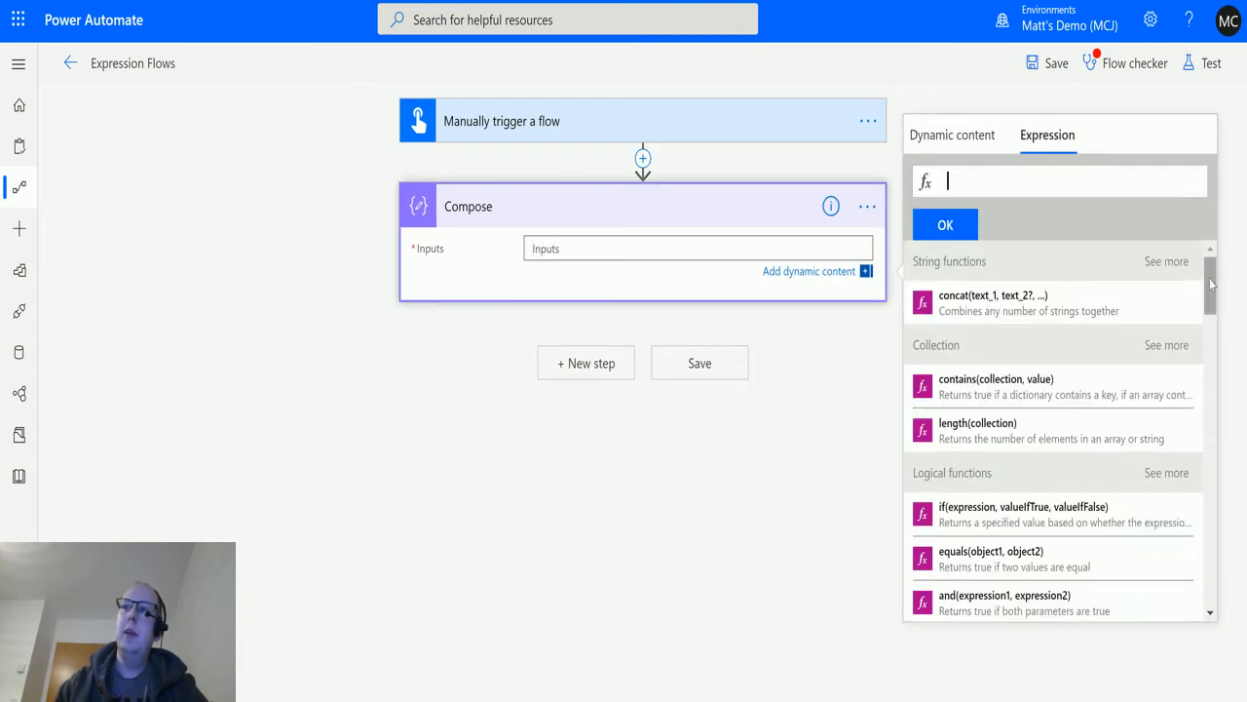
scroll(down, 3)
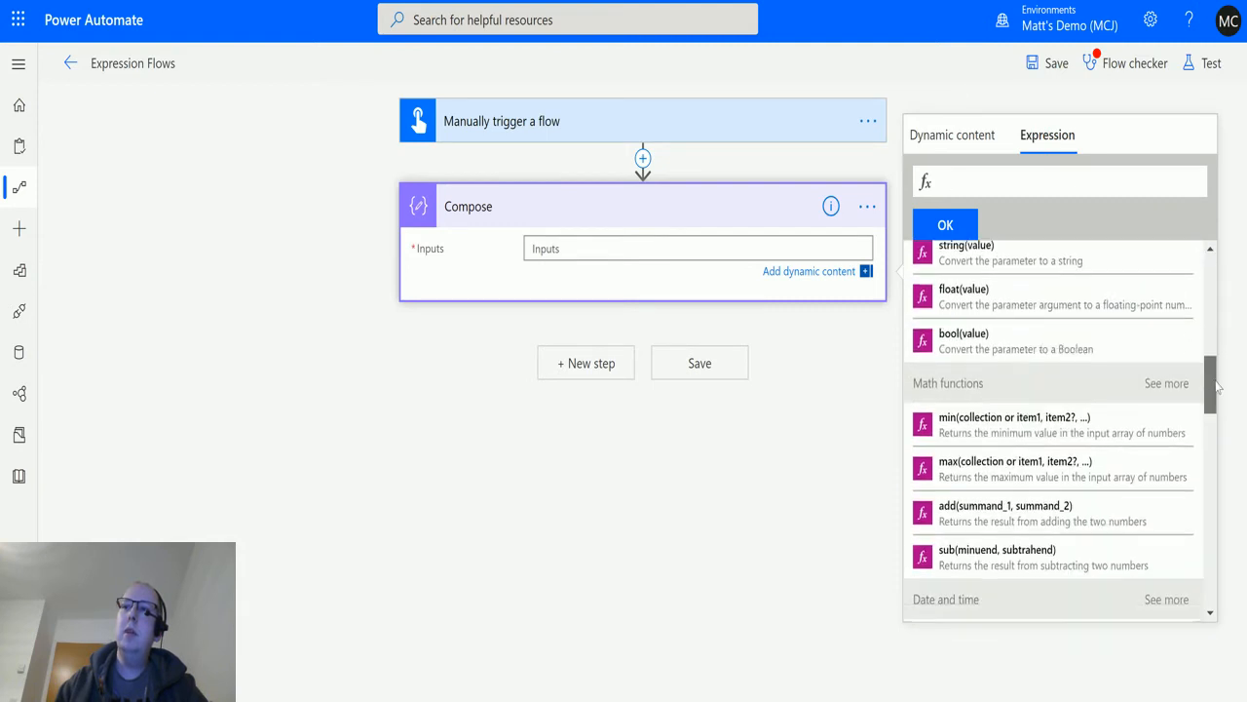
scroll(down, 3)
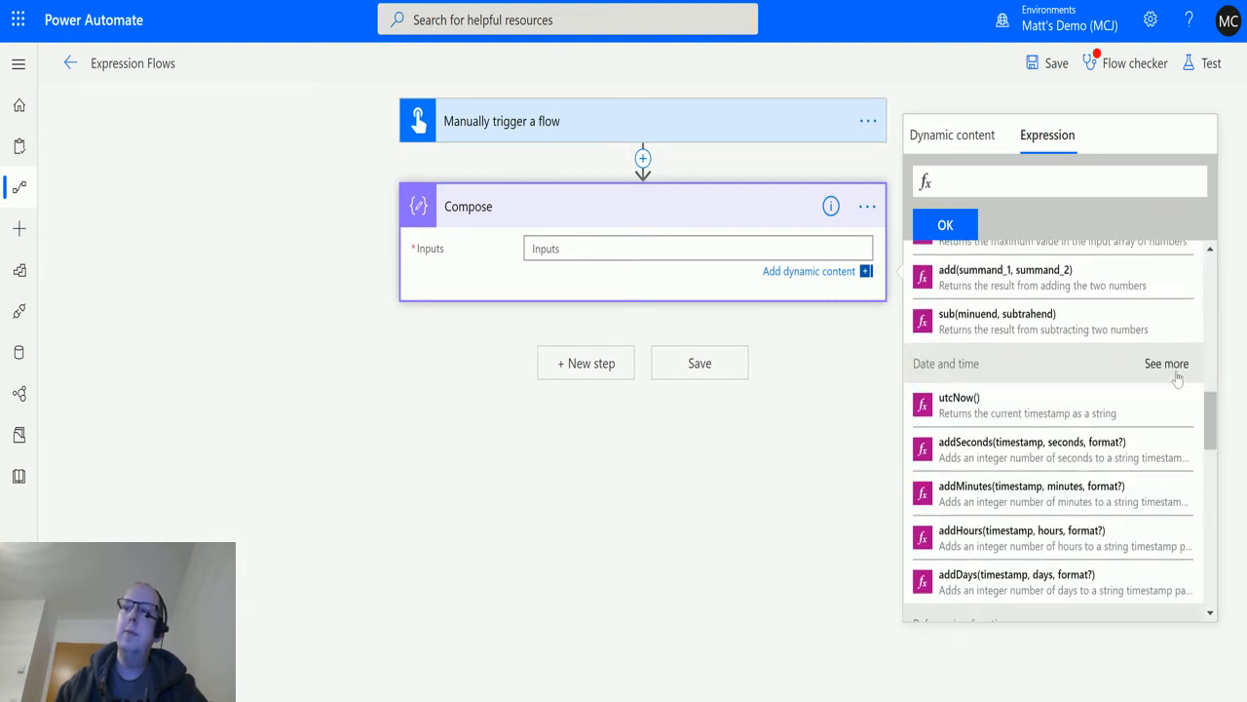
click(1167, 363)
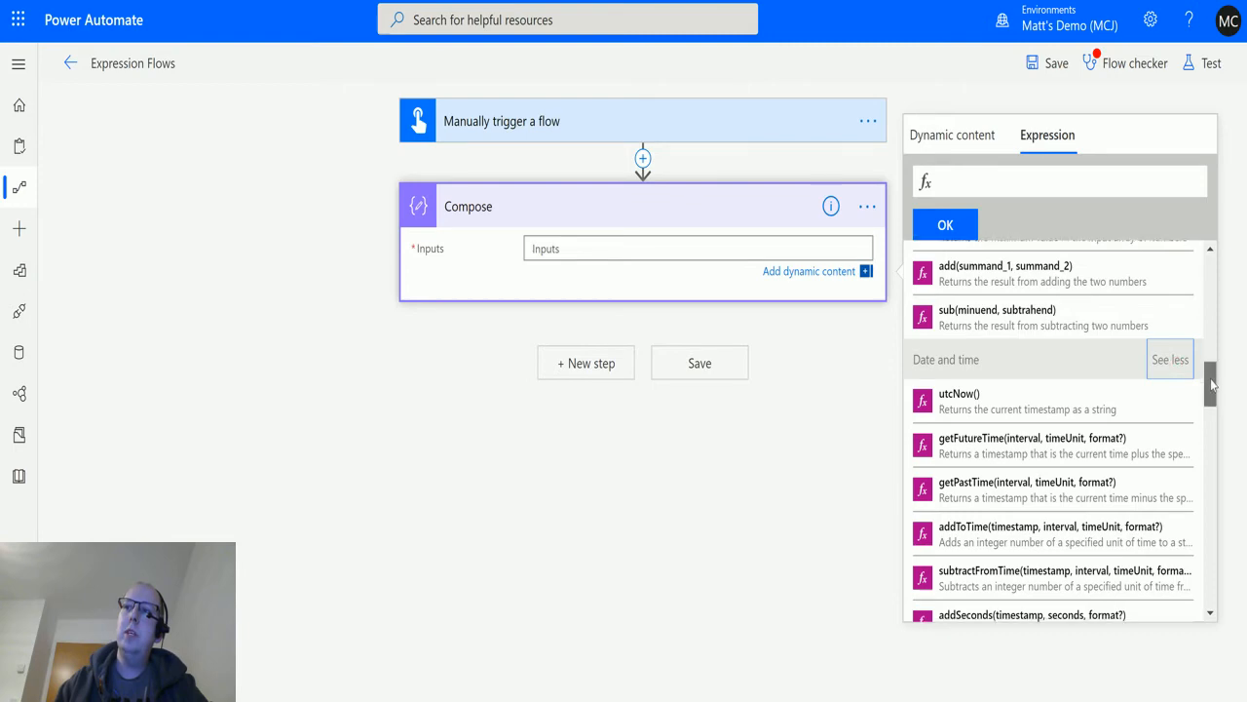
scroll(down, 3)
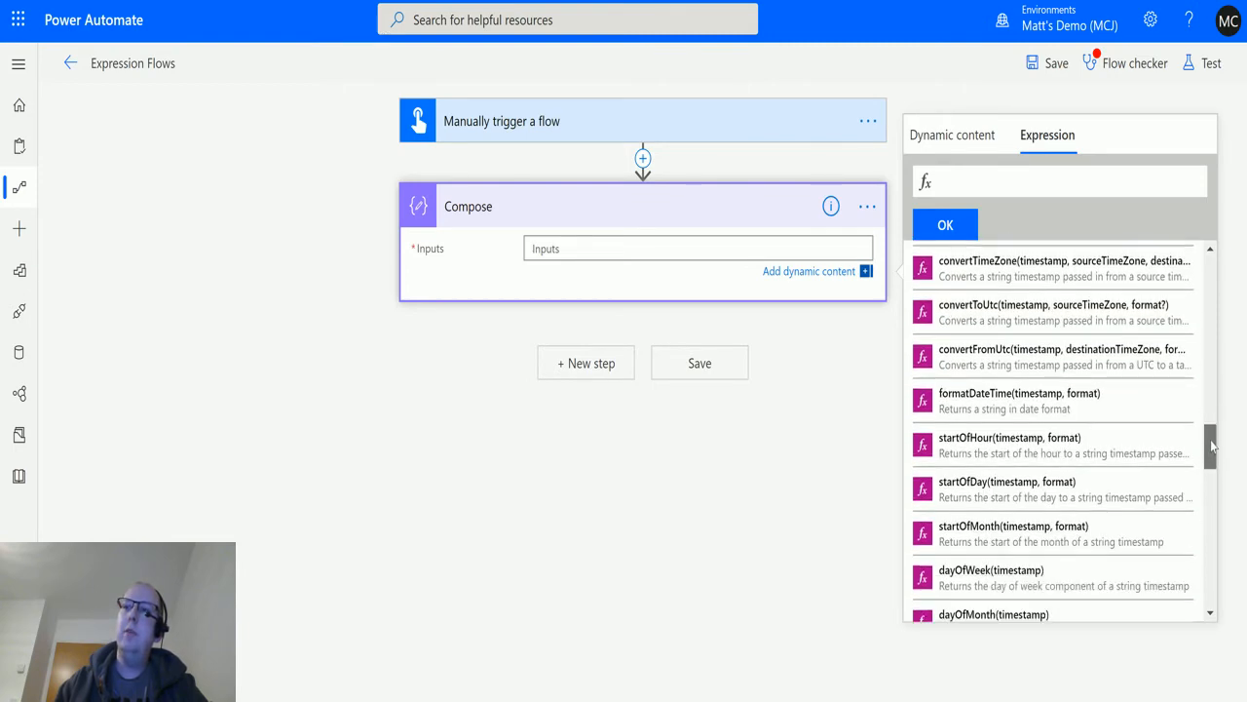
scroll(down, 3)
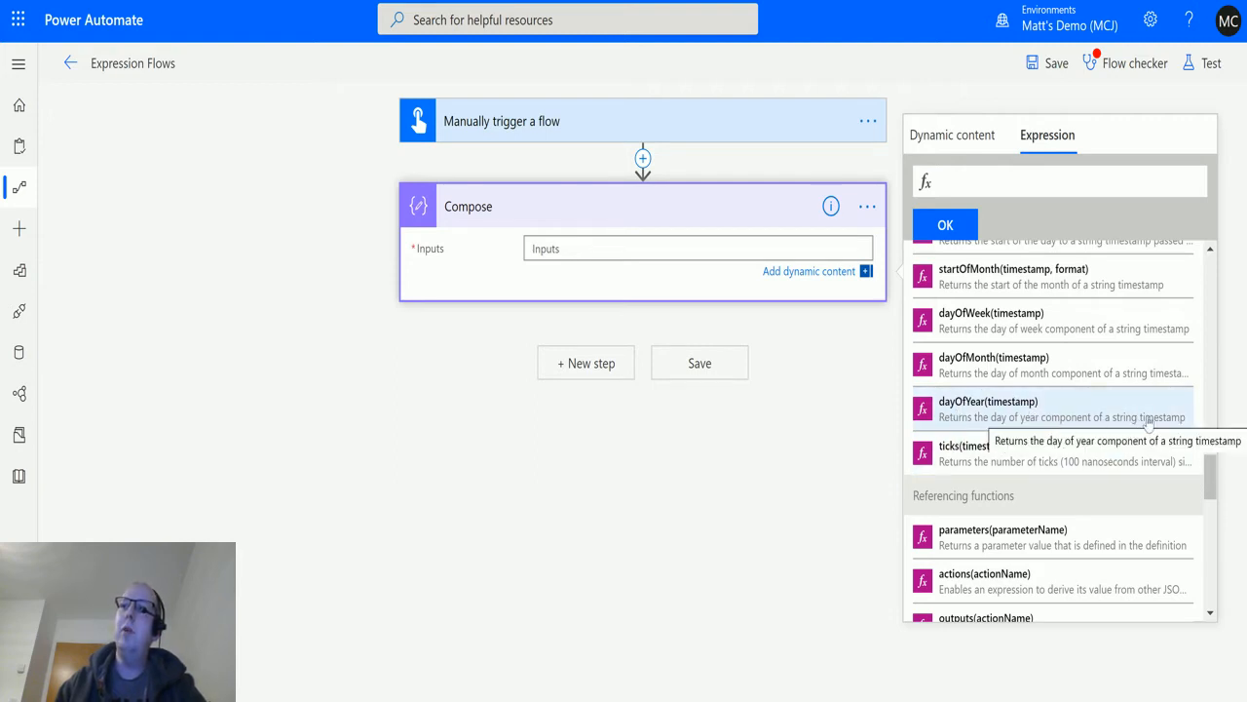
mouse_move(881, 433)
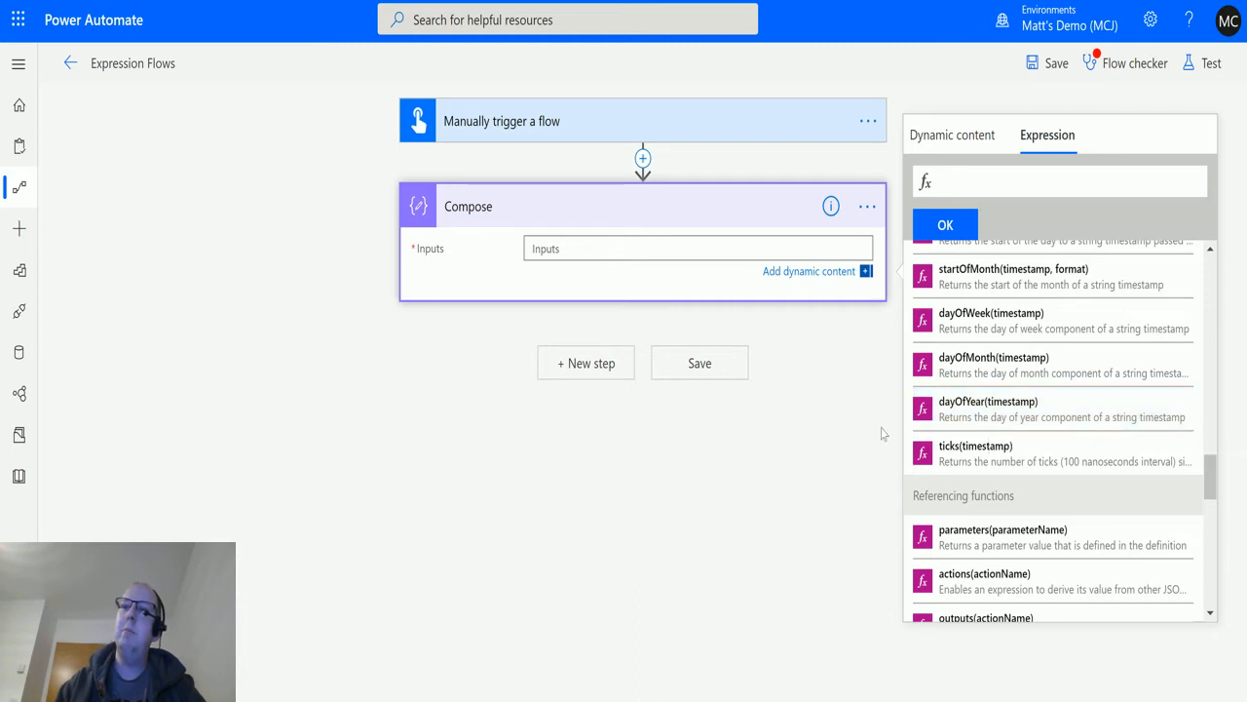
mouse_move(990, 409)
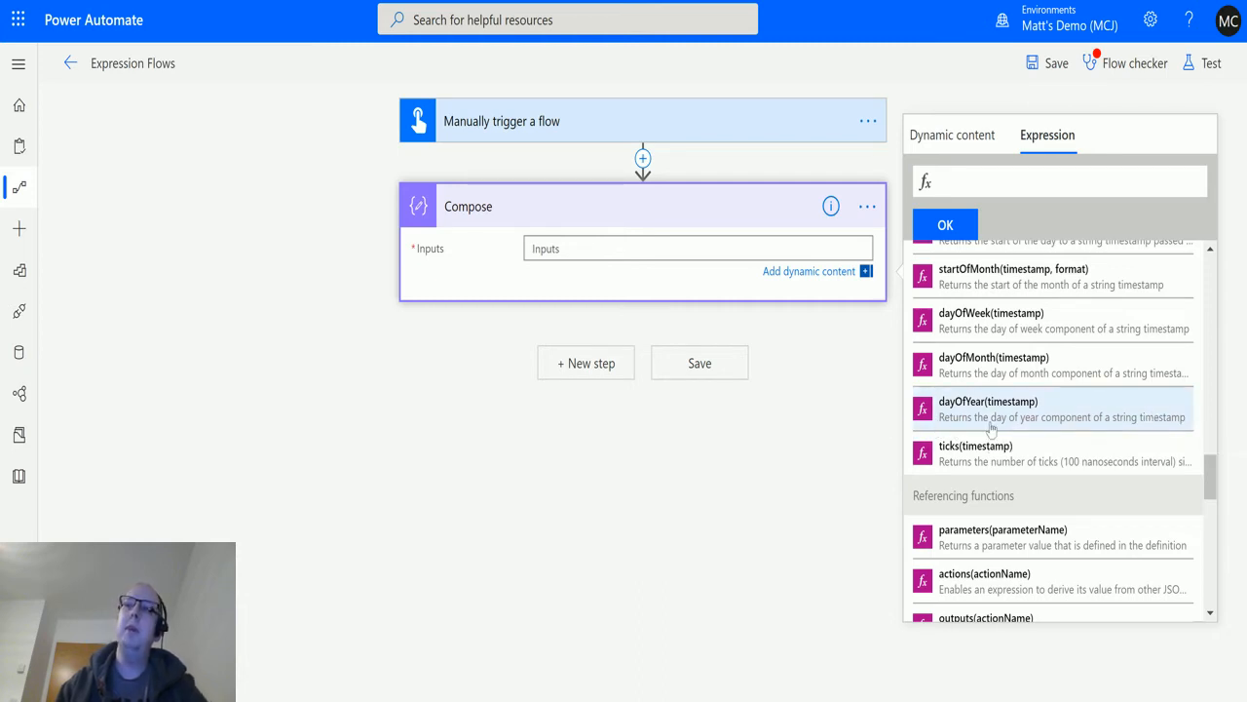
mouse_move(994, 414)
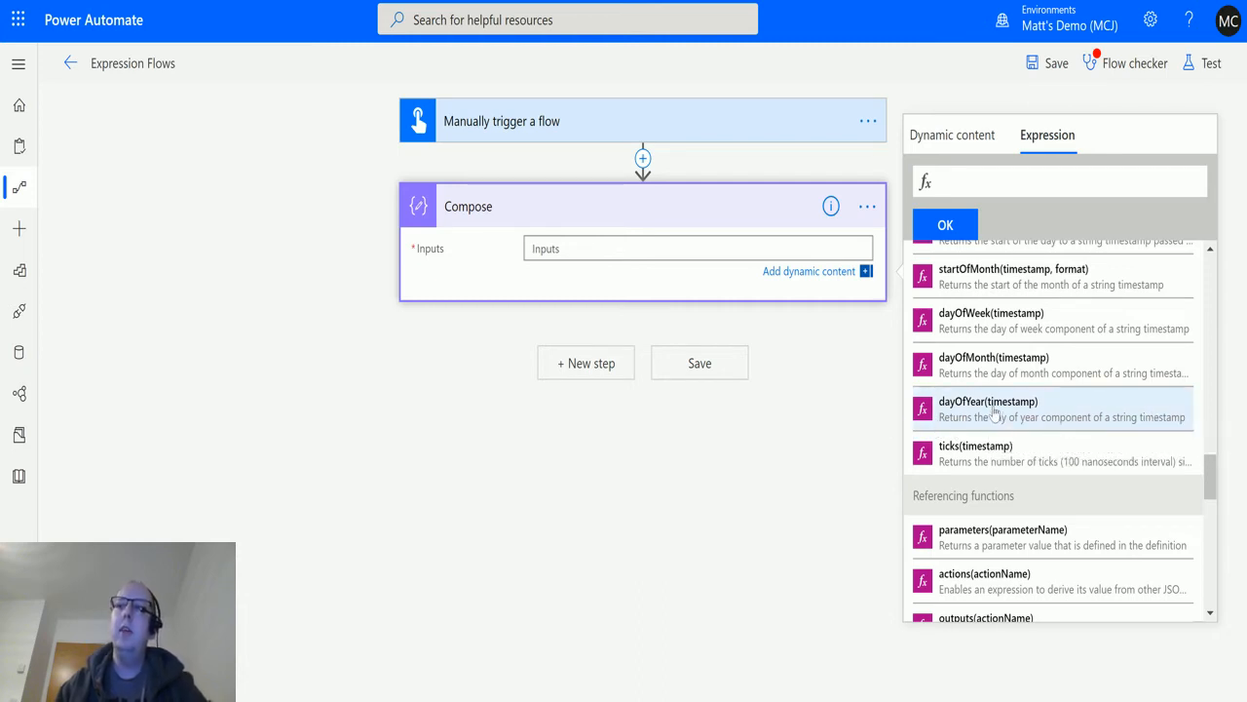
mouse_move(988, 410)
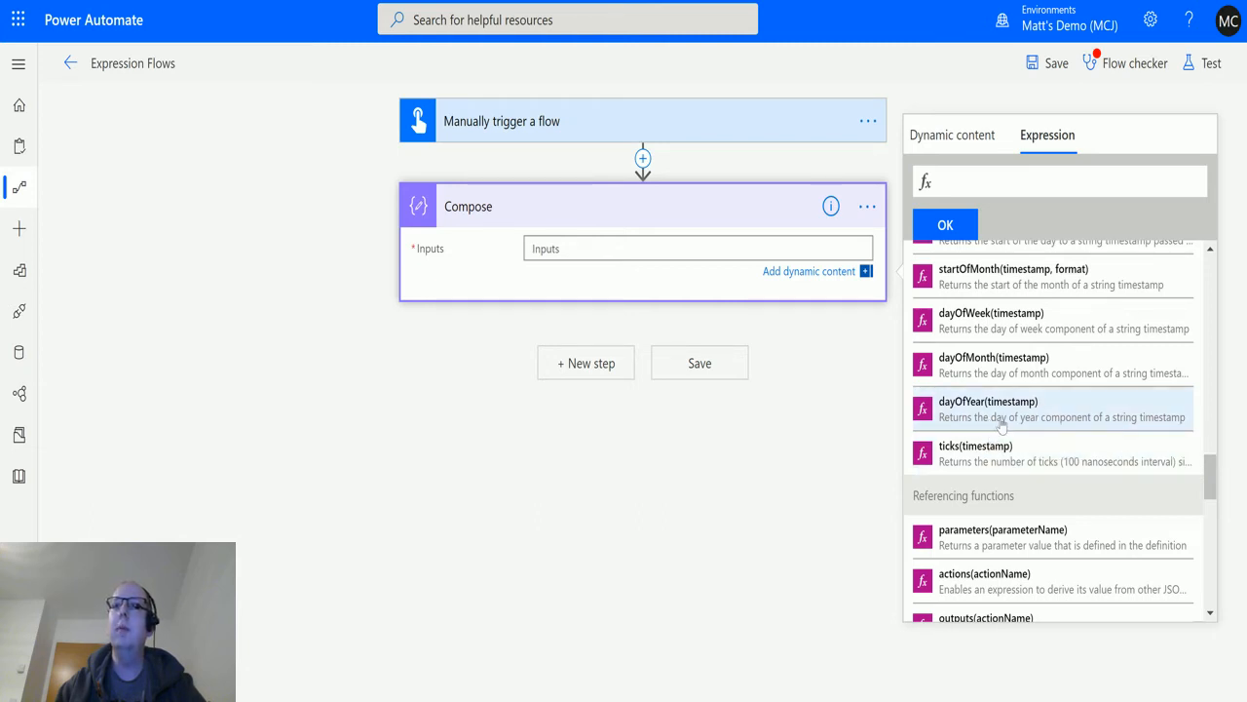
Enter dayOfYear(utcNow()) as the Compose input expression and close the panel
click(988, 402)
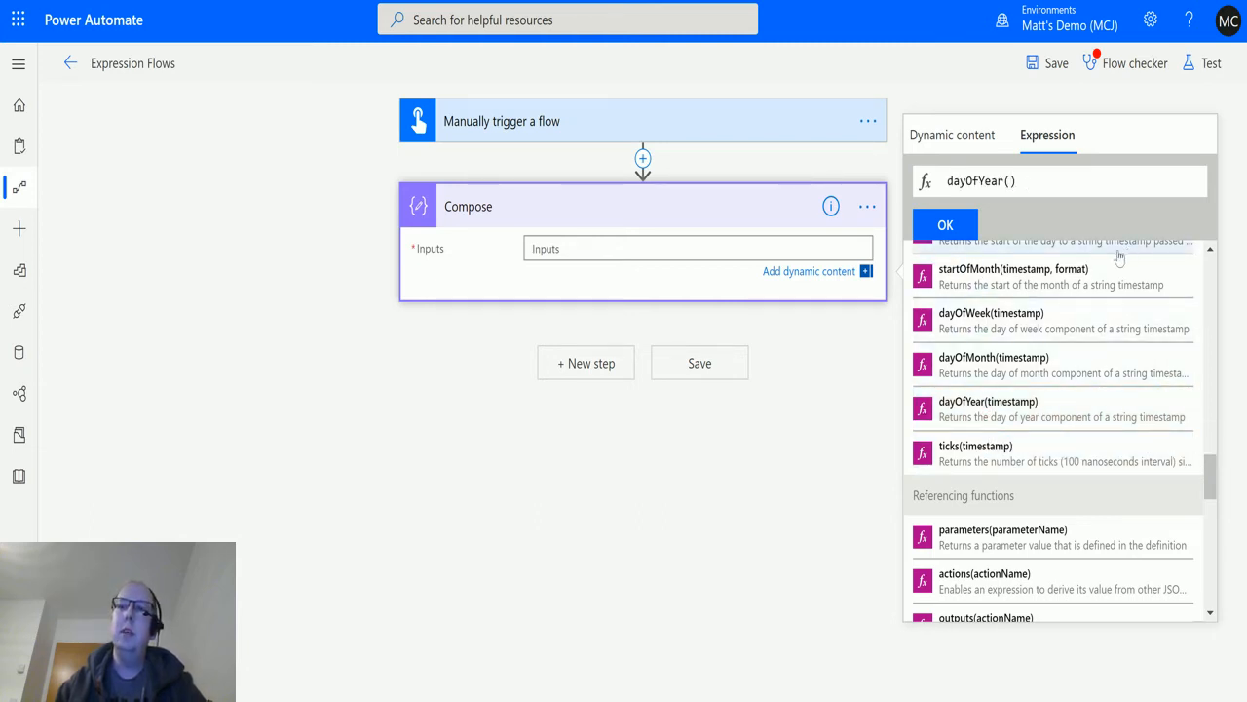
text(utcNow()
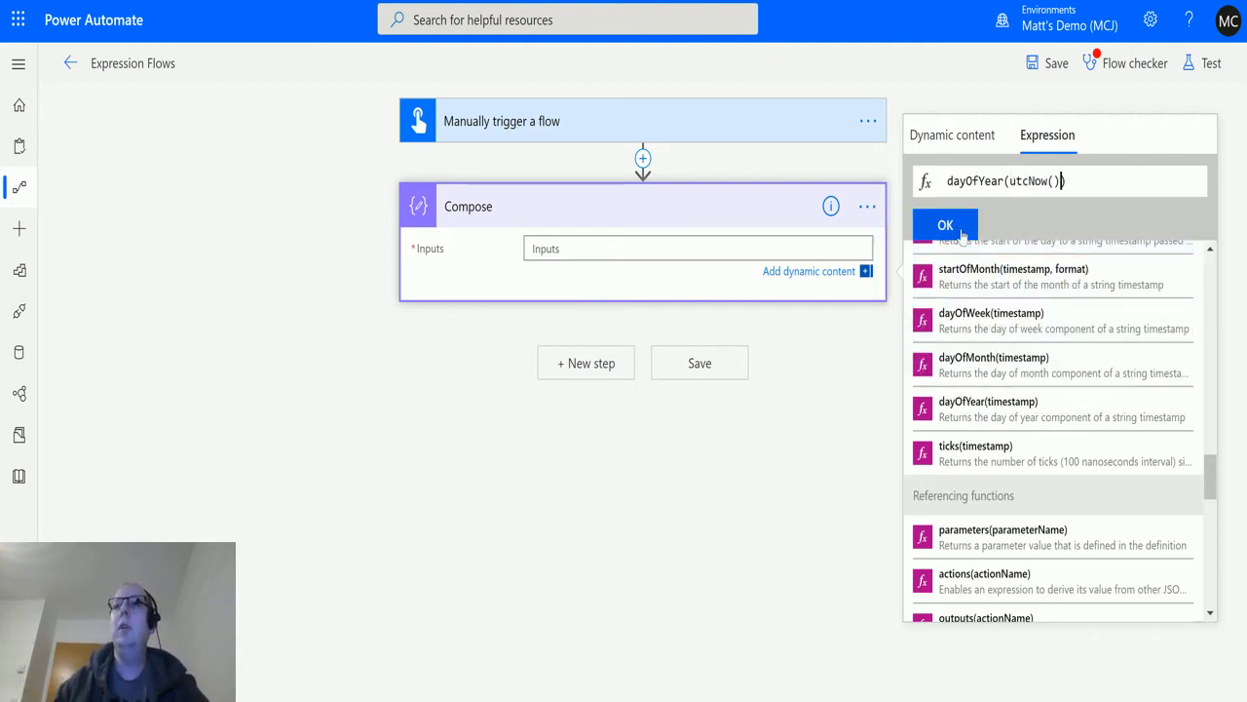
click(945, 225)
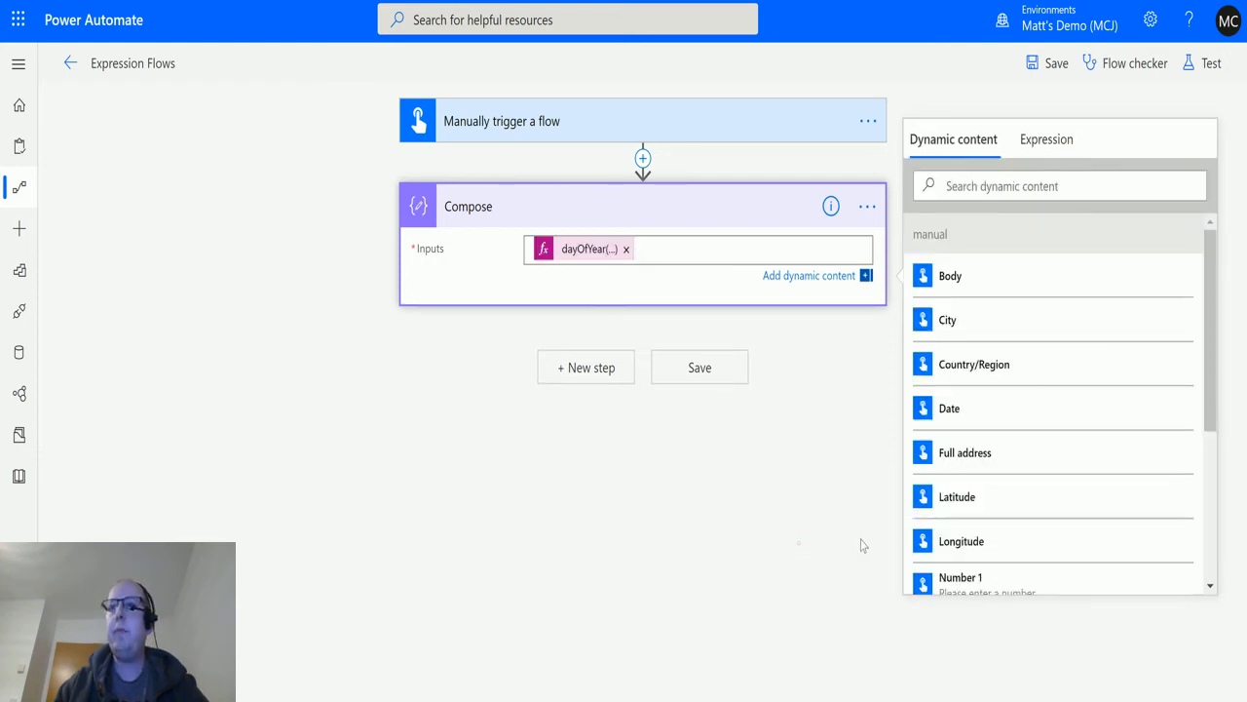
click(1091, 197)
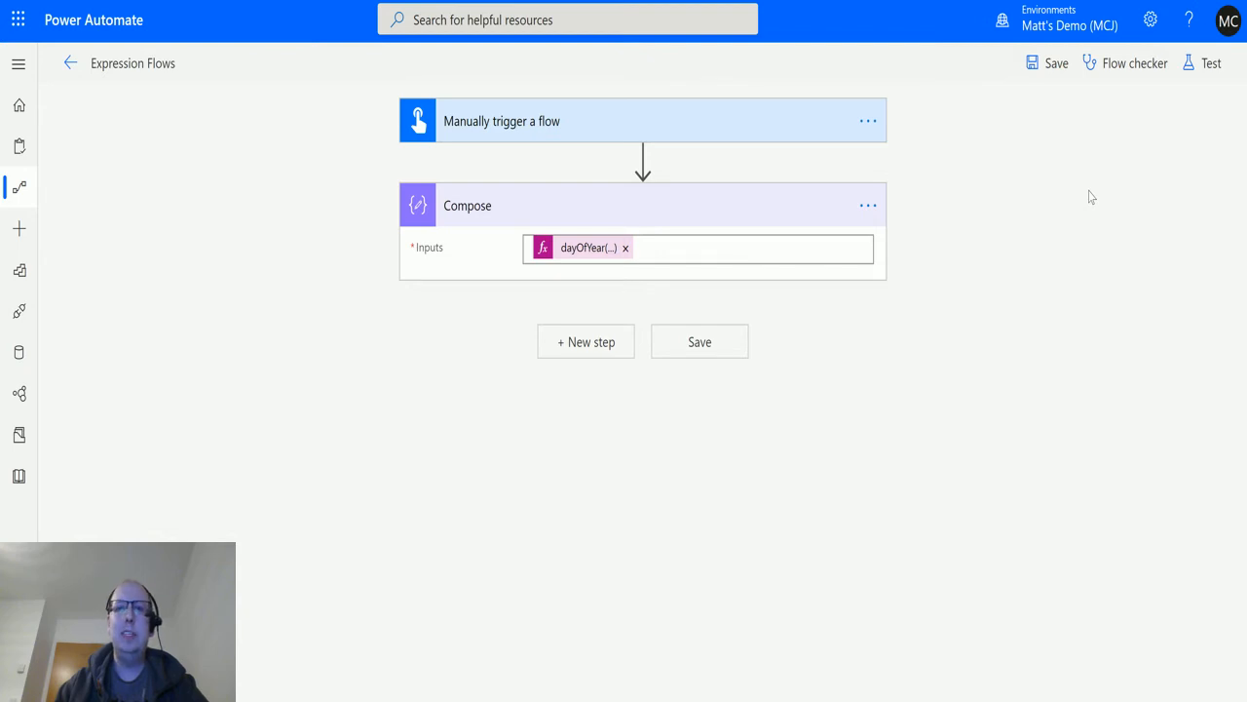
mouse_move(1212, 63)
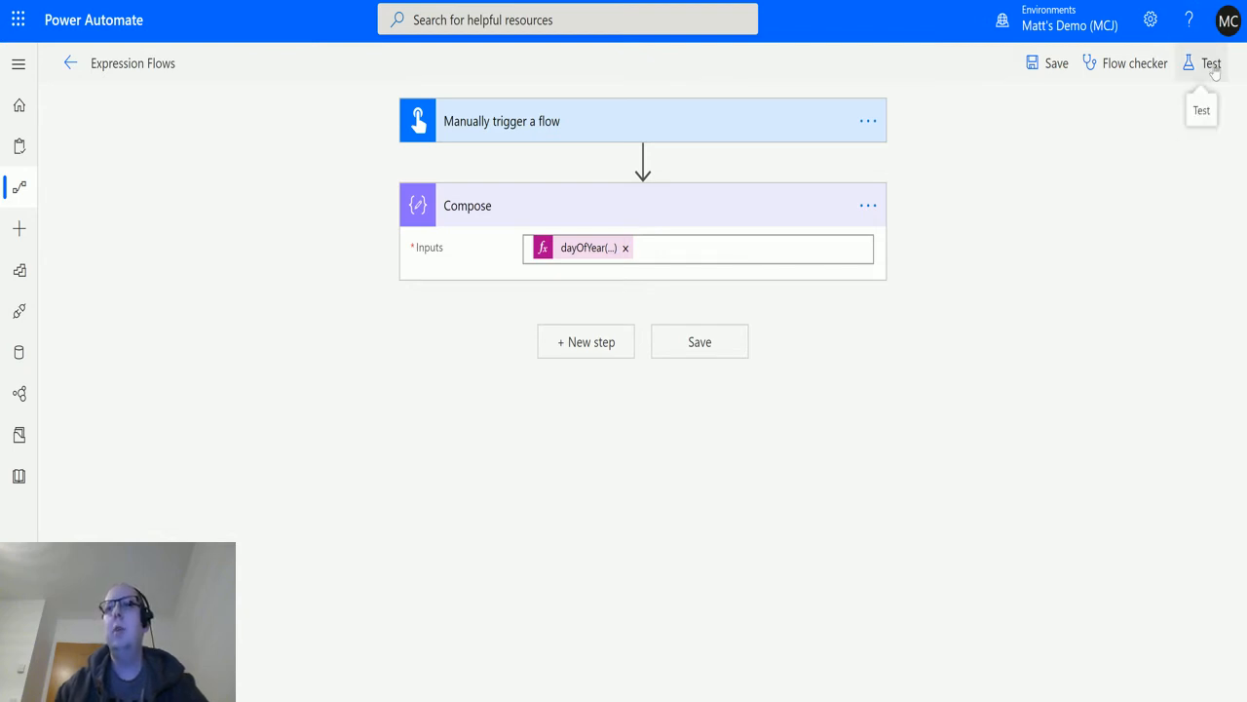
Save and test-run the flow, then expand Compose to see input and output 42
click(1211, 62)
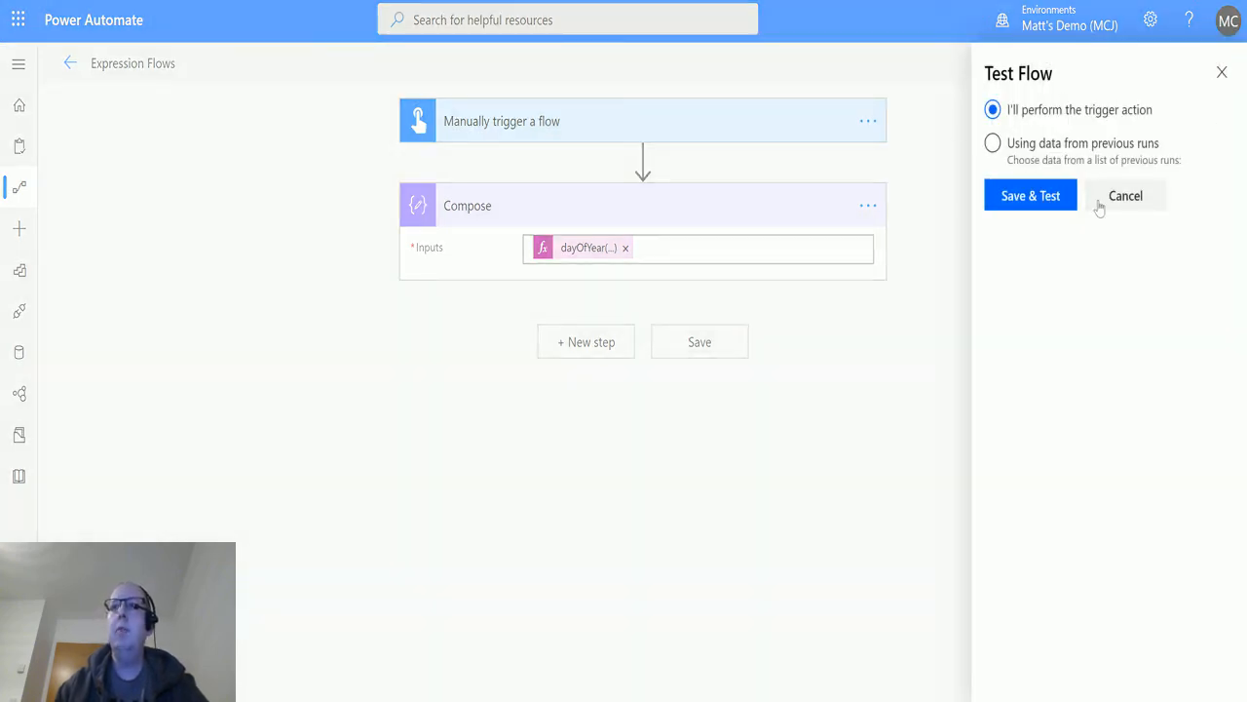
click(1030, 195)
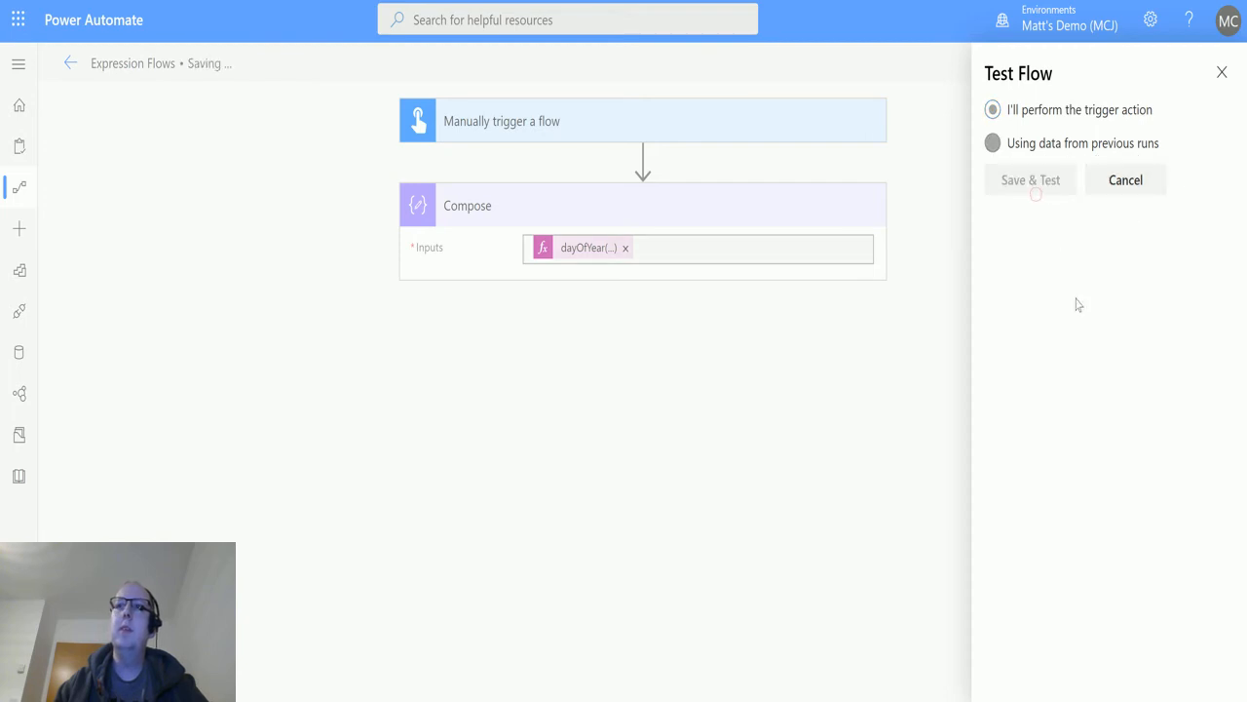
click(1030, 179)
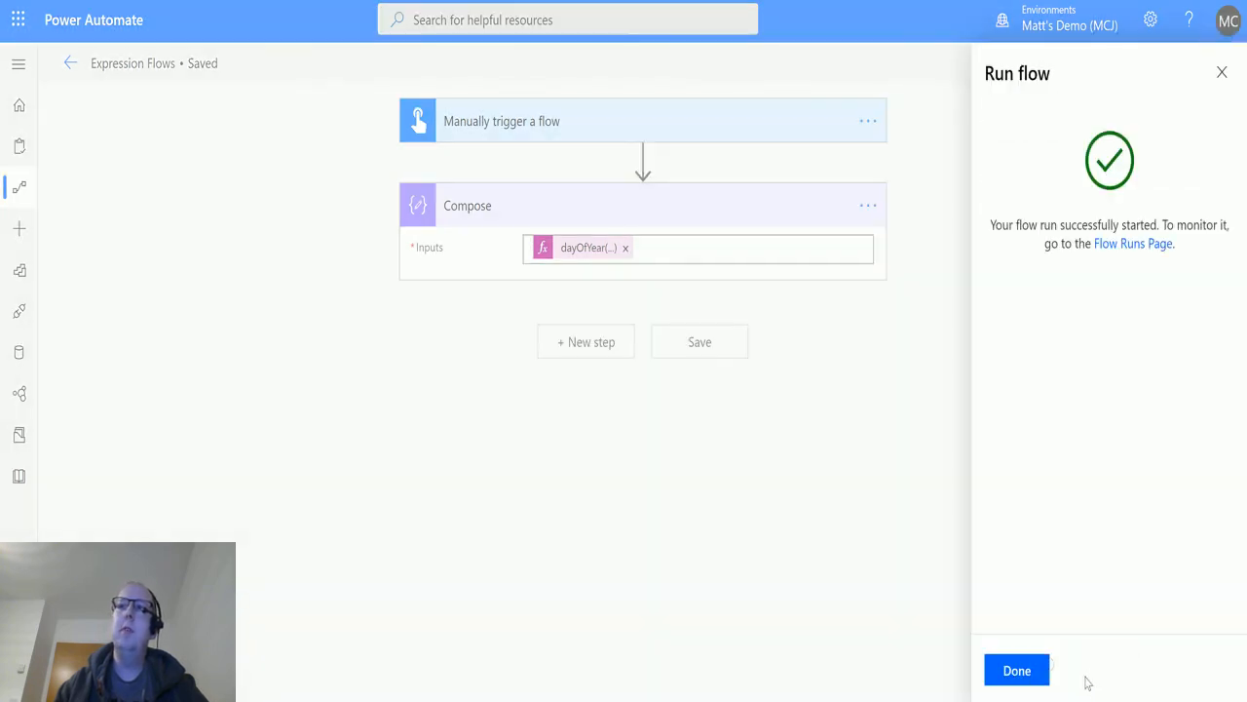
click(1016, 669)
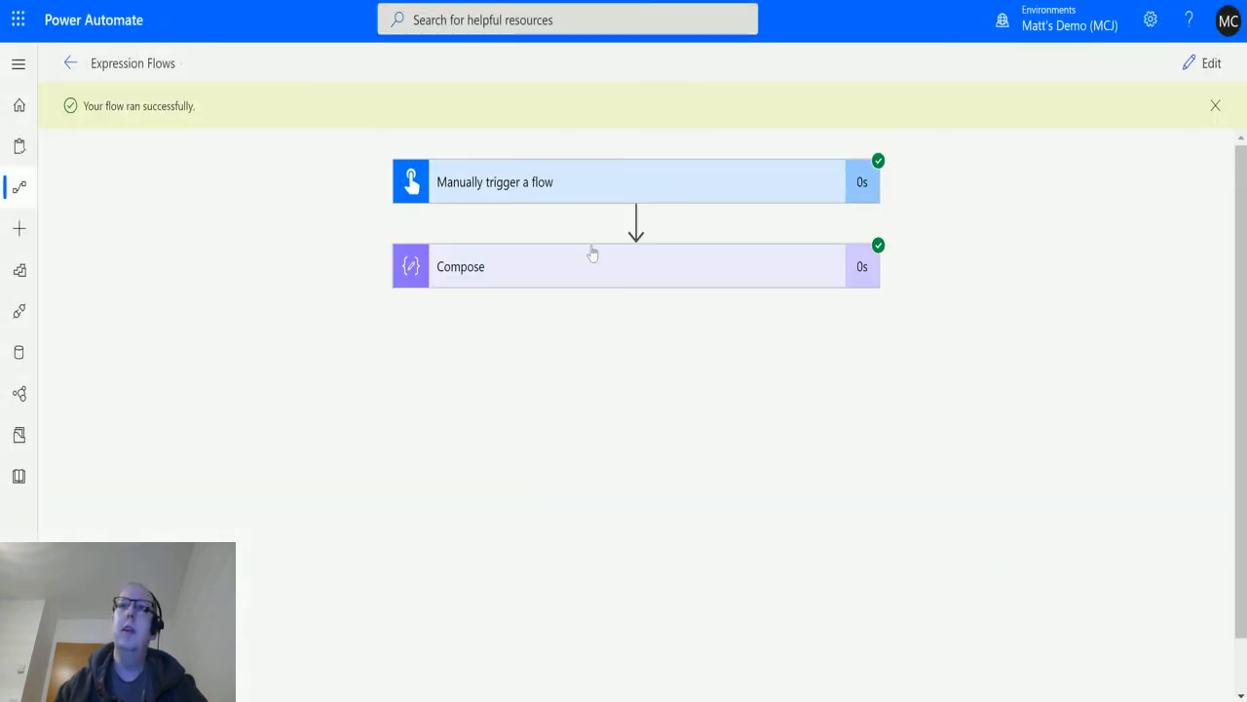
click(634, 266)
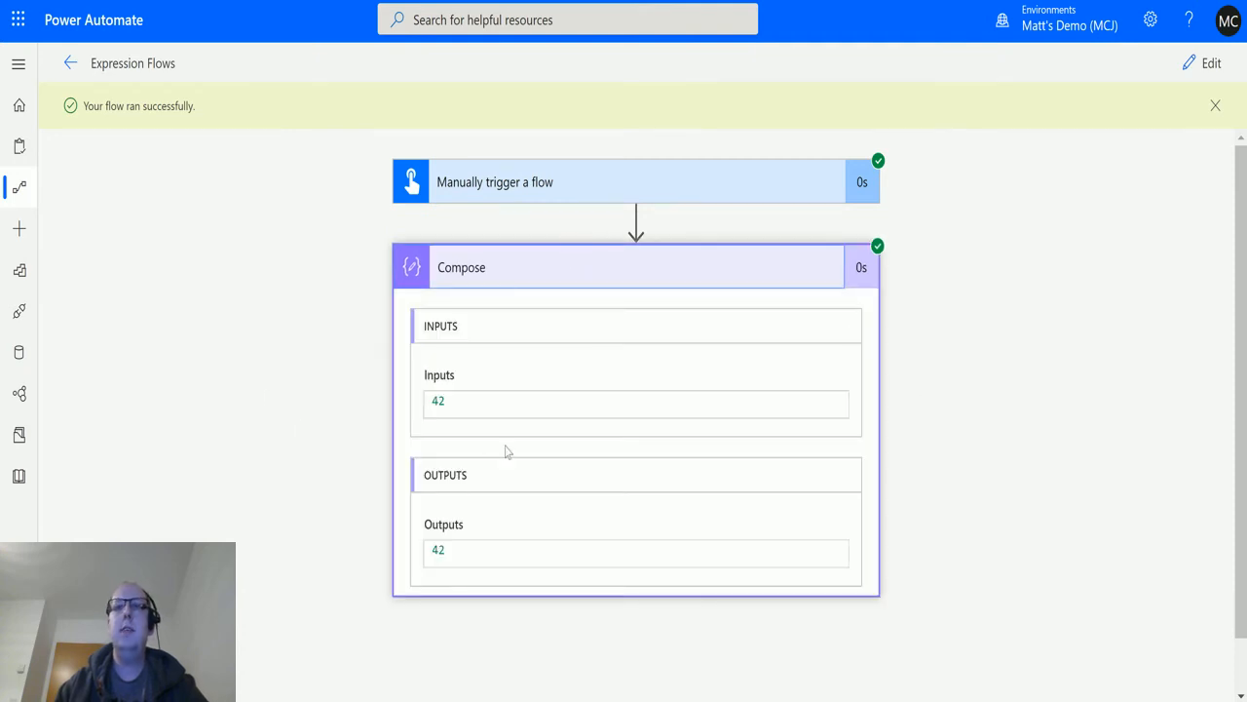
mouse_move(834, 409)
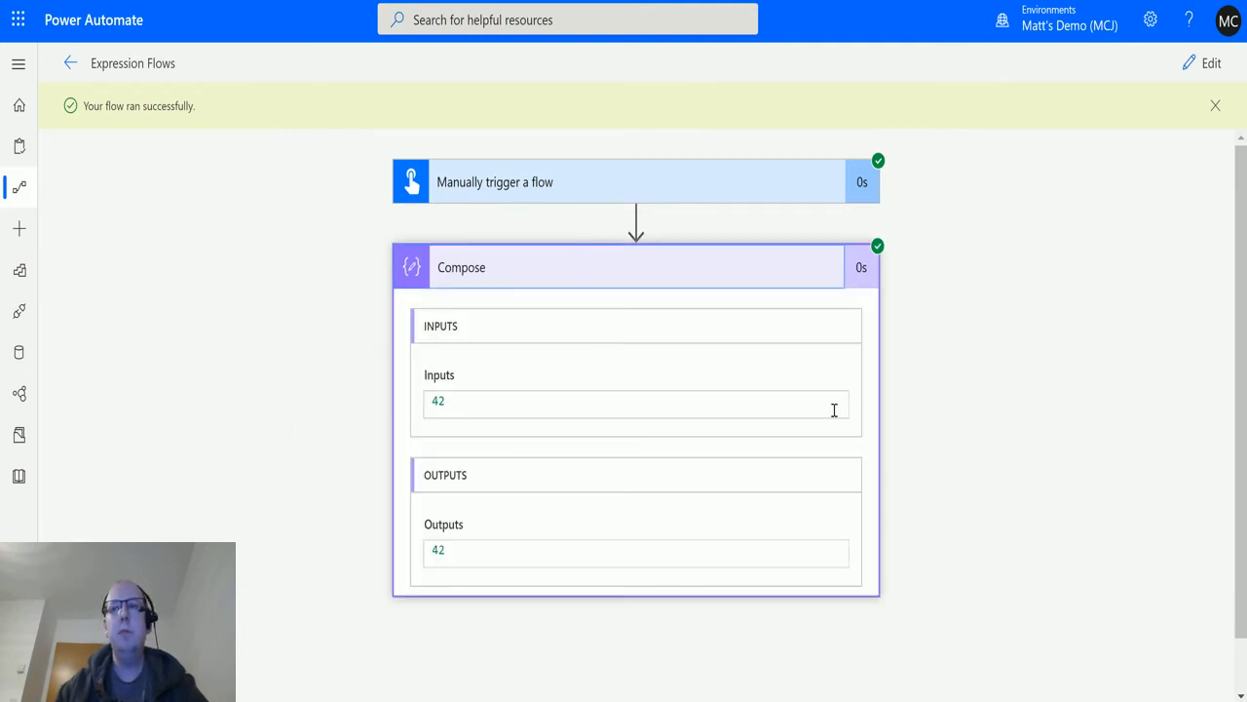
mouse_move(387, 432)
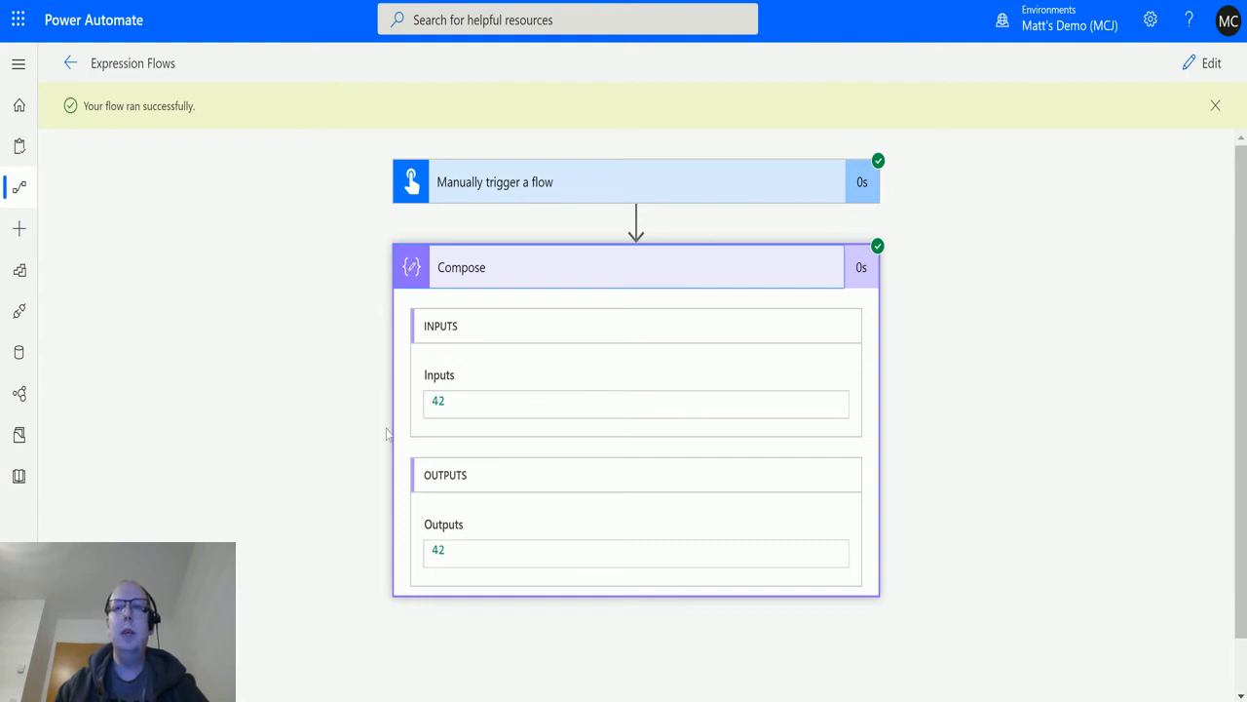
mouse_move(643, 671)
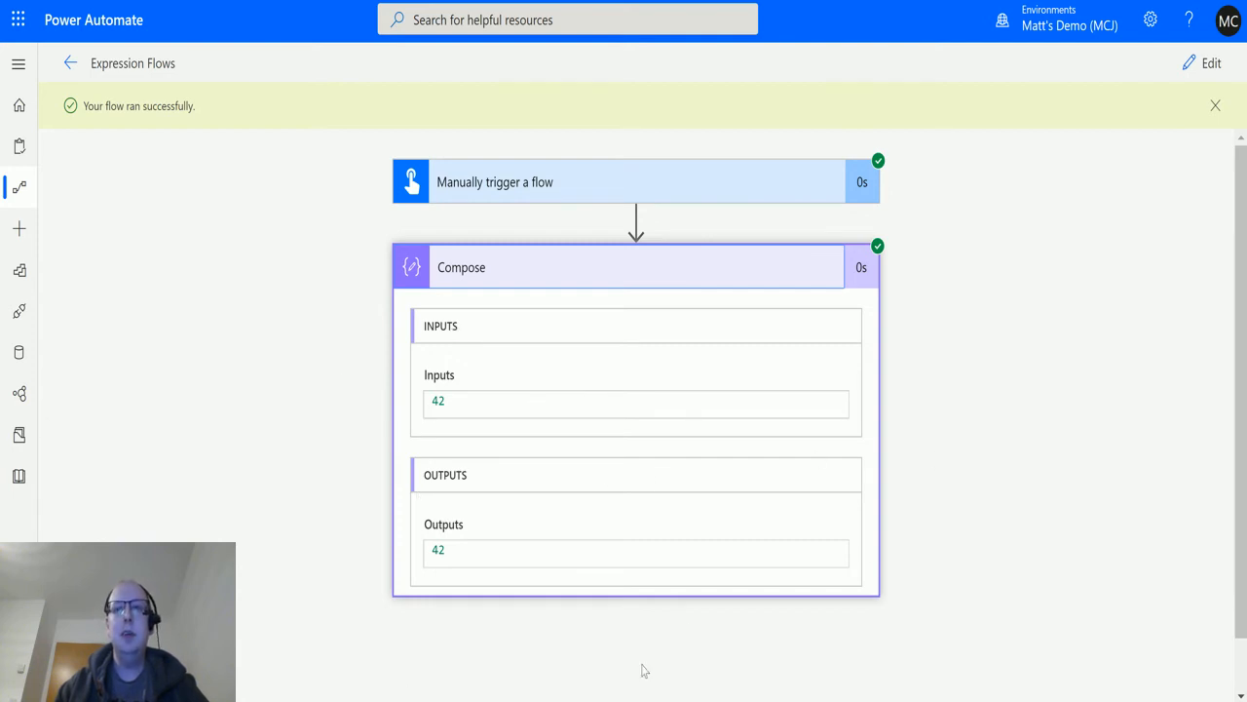
mouse_move(1113, 334)
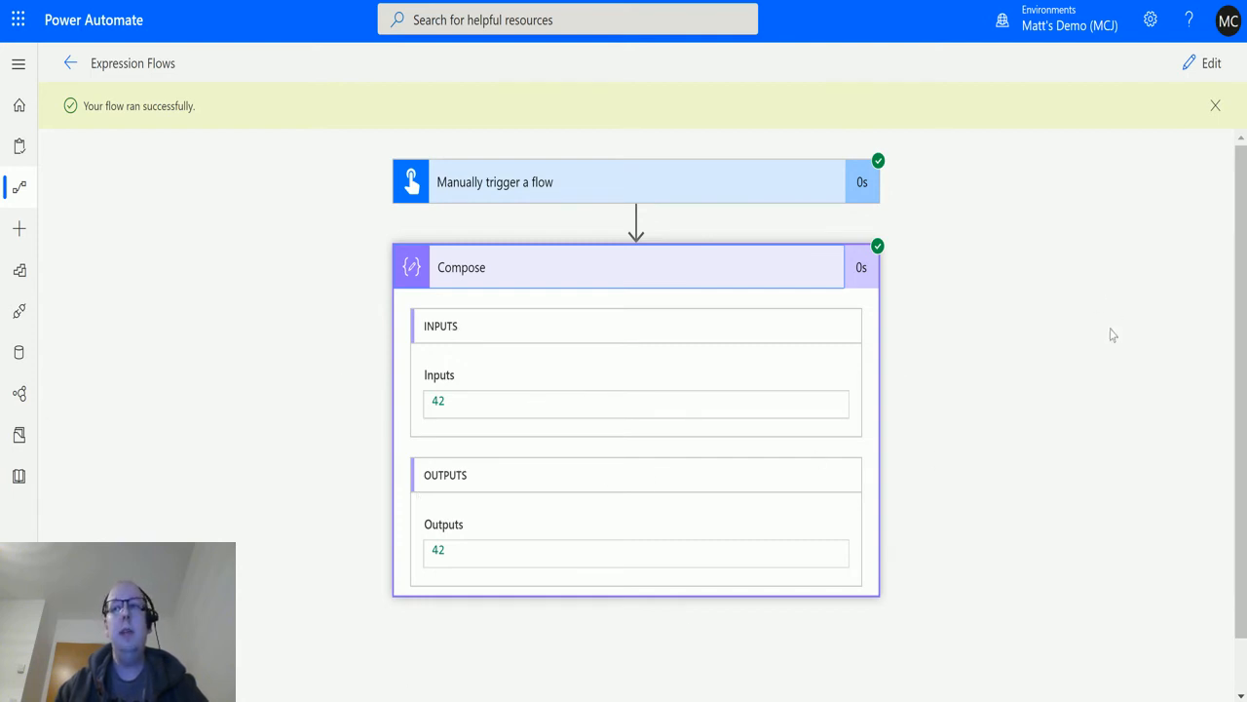
mouse_move(948, 461)
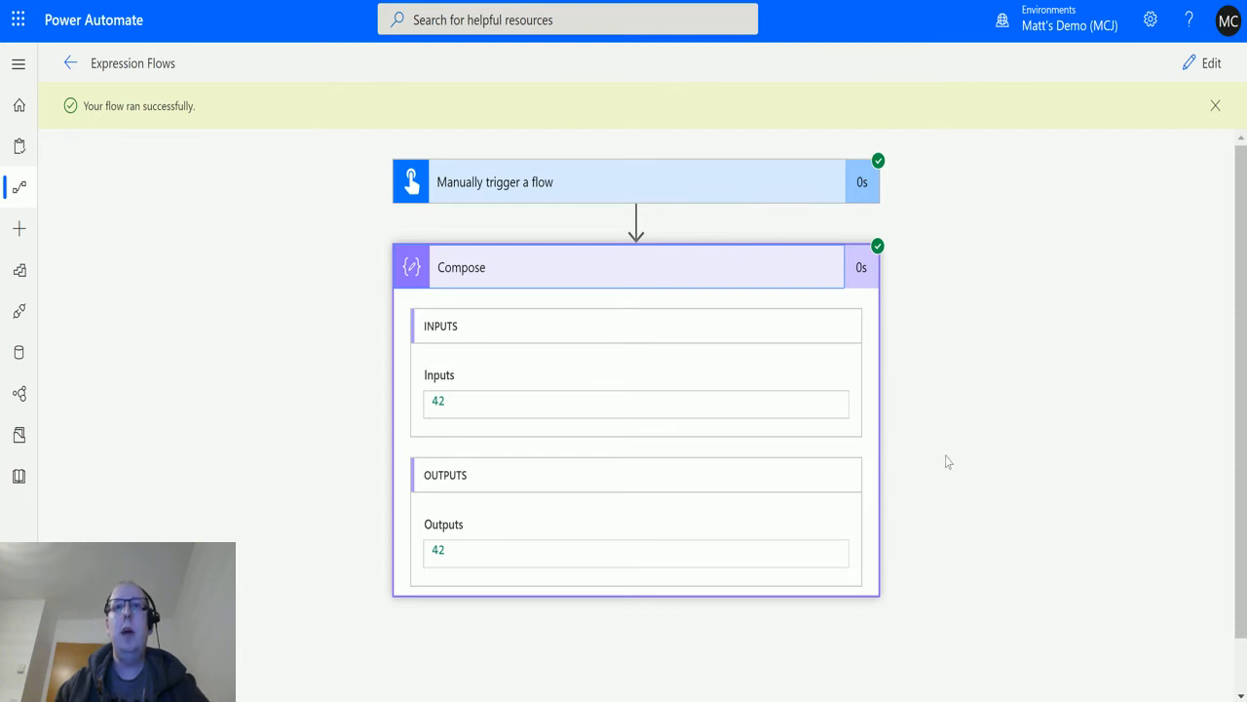
mouse_move(991, 369)
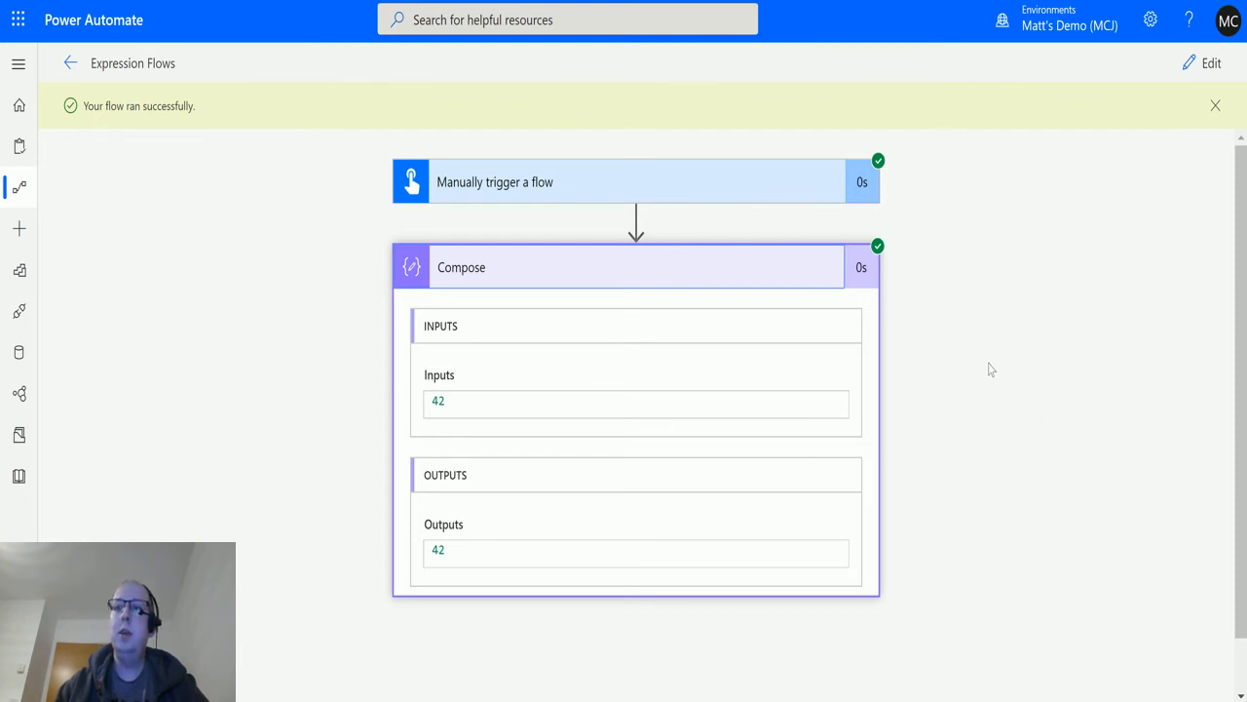
mouse_move(1057, 366)
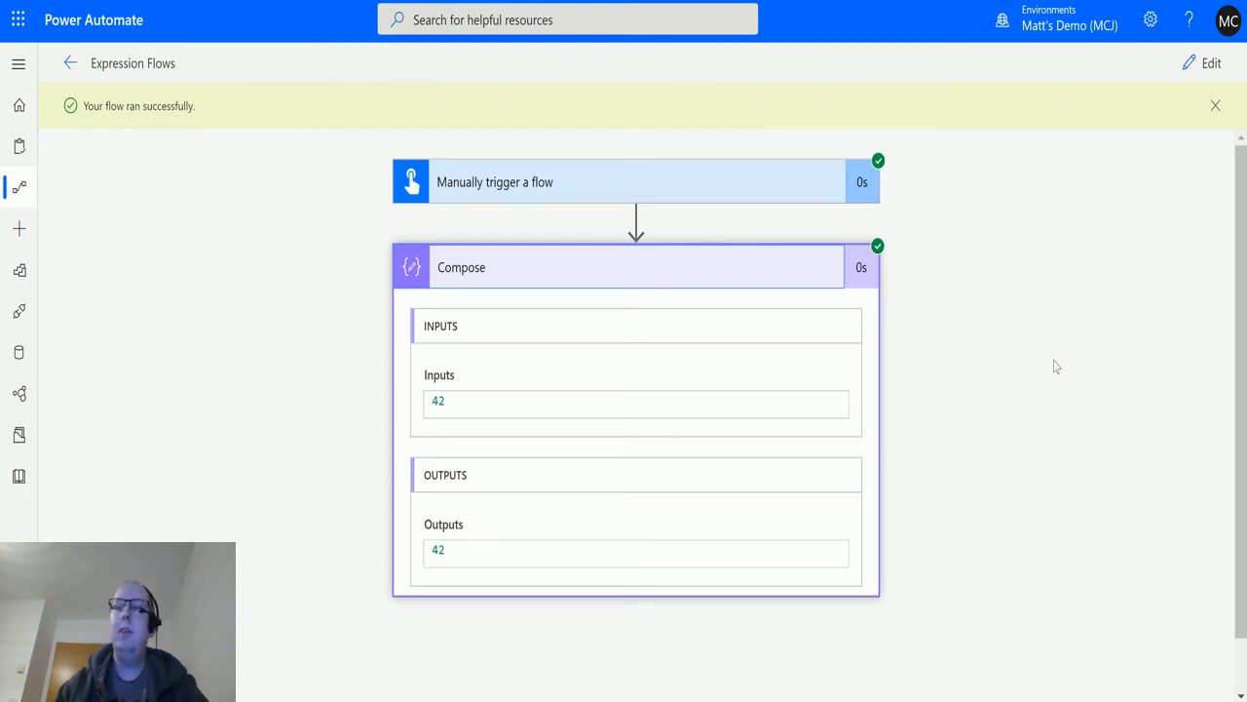
mouse_move(1023, 390)
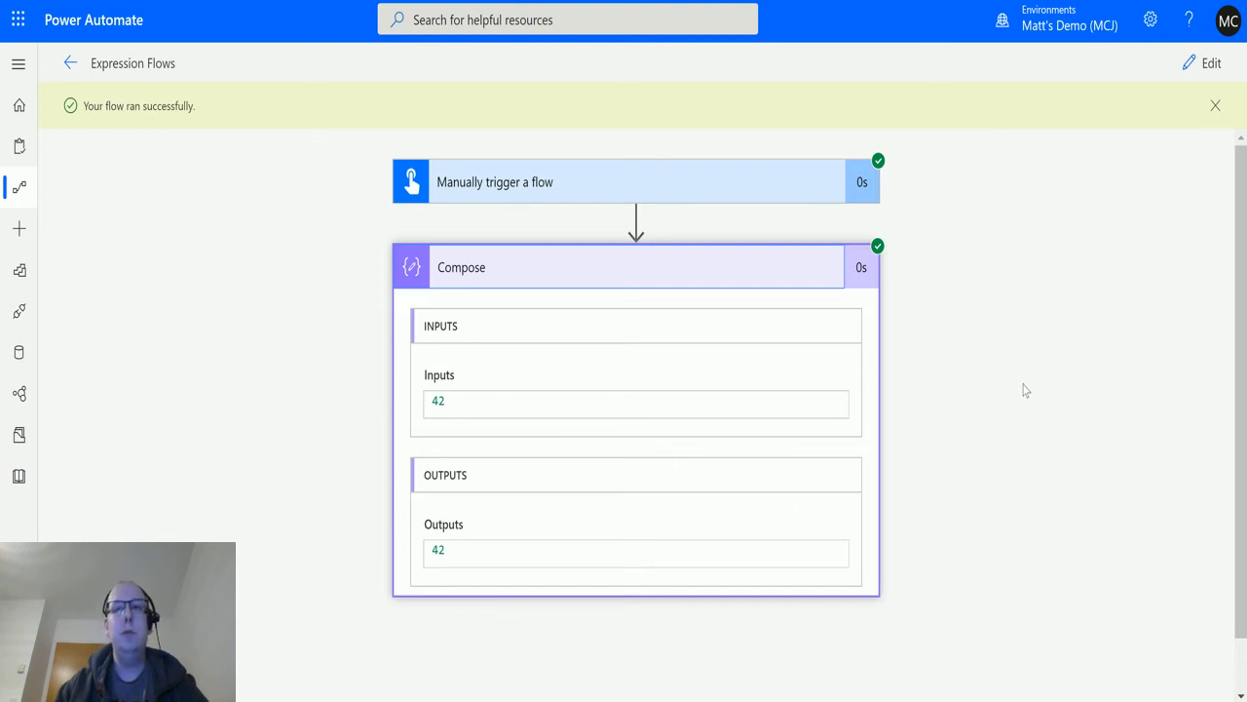
mouse_move(419, 440)
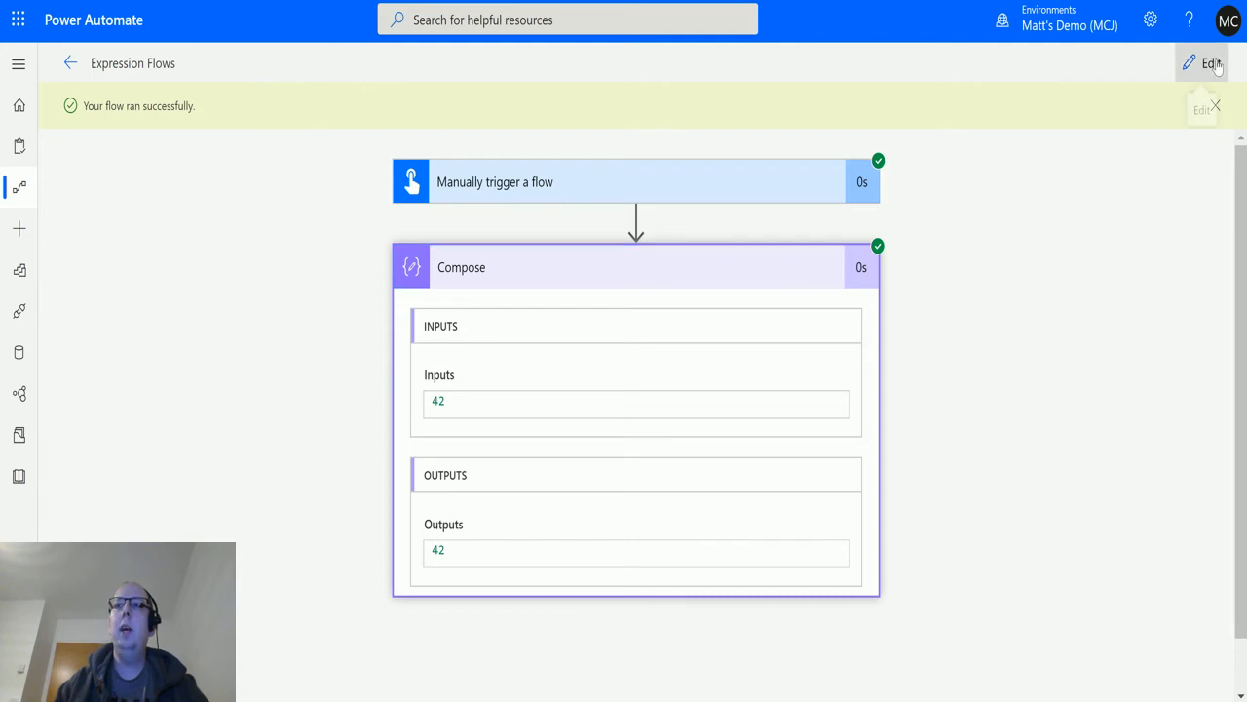
Edit the flow so the Compose expression becomes dayOfYear('2020-05-23')
click(1211, 63)
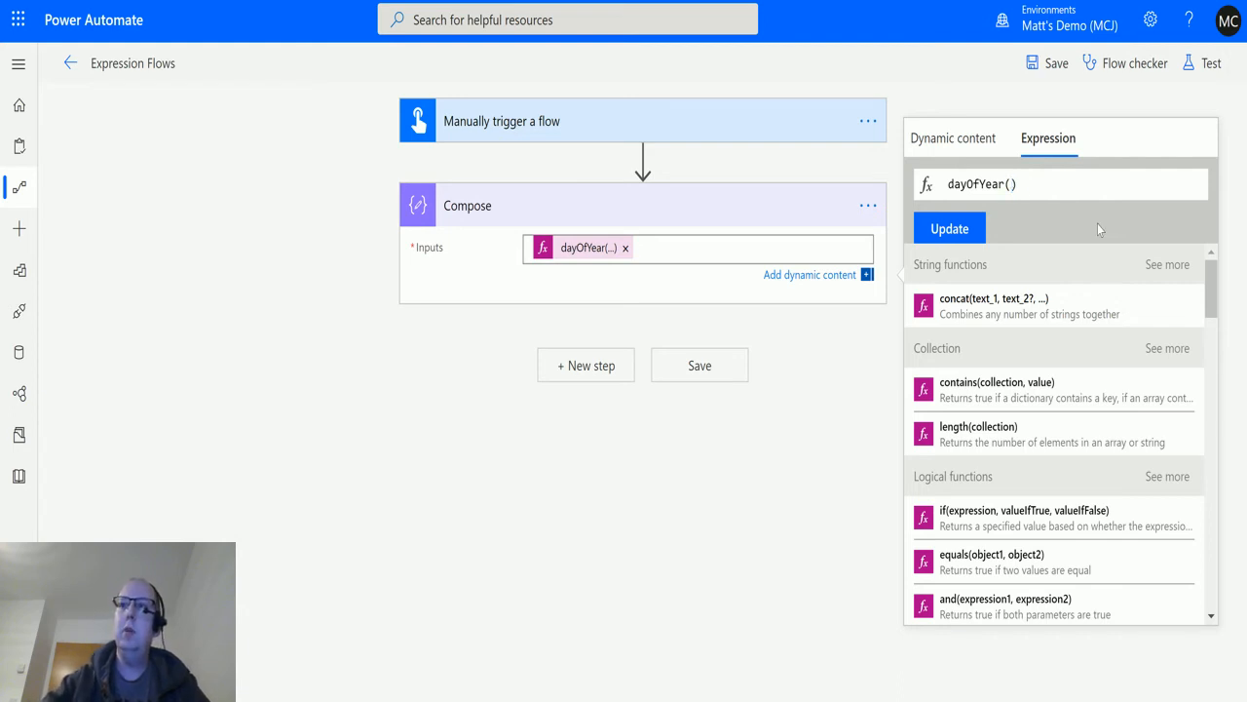
text('2020)
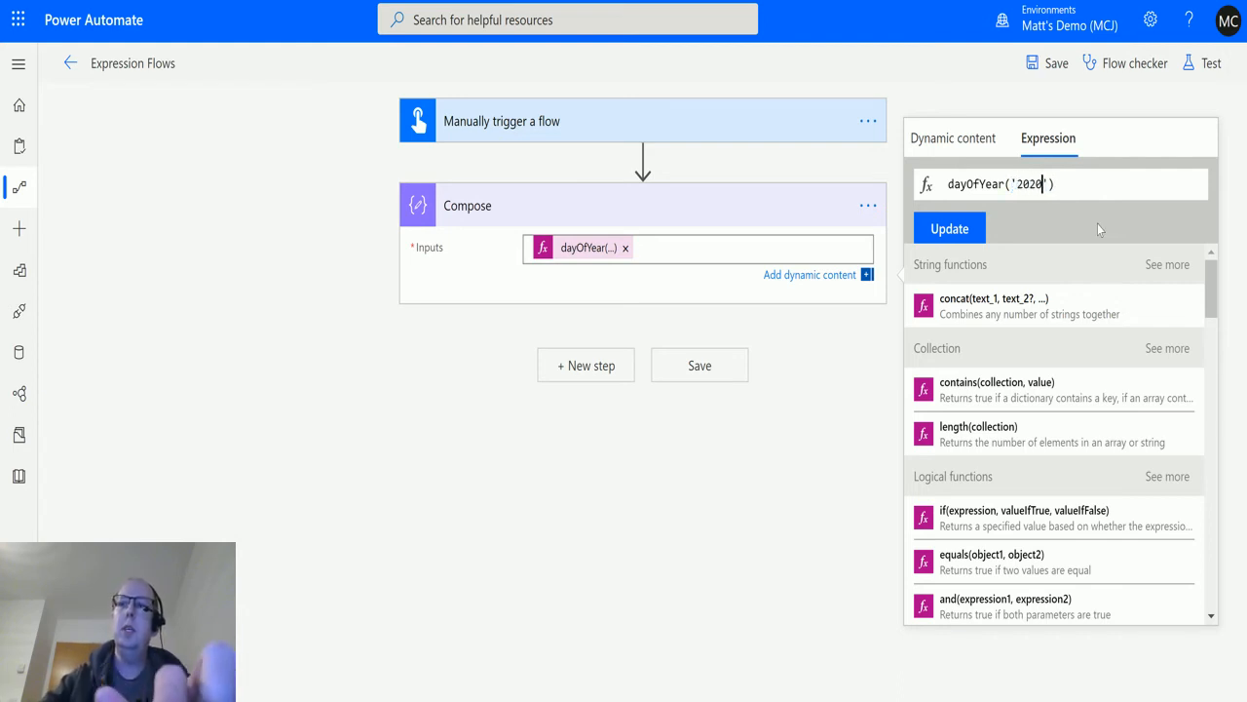
text(-05)
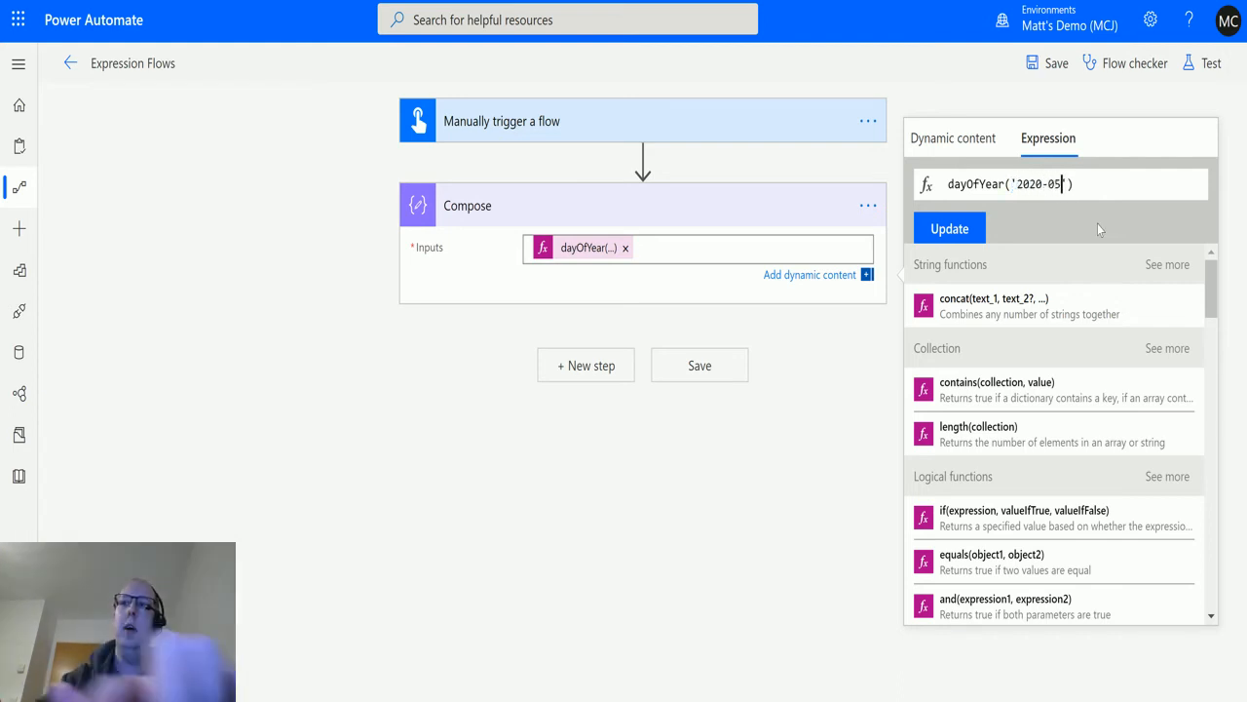
text(-)
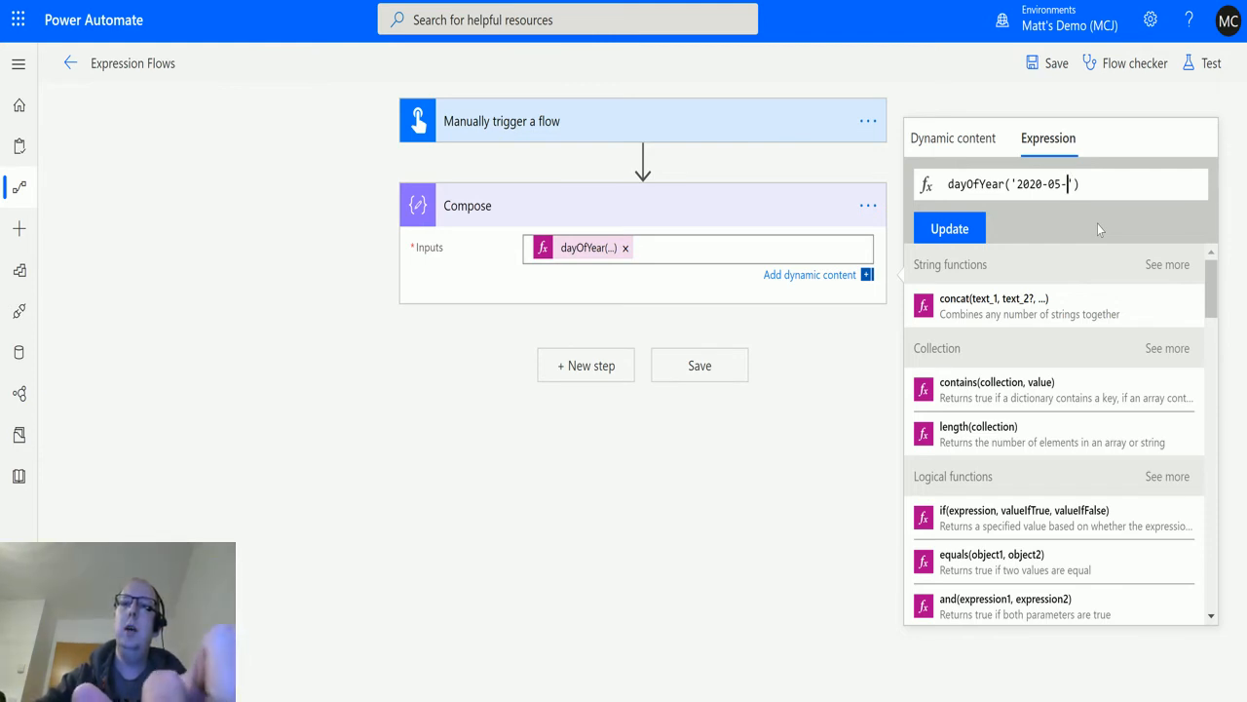
text(23)
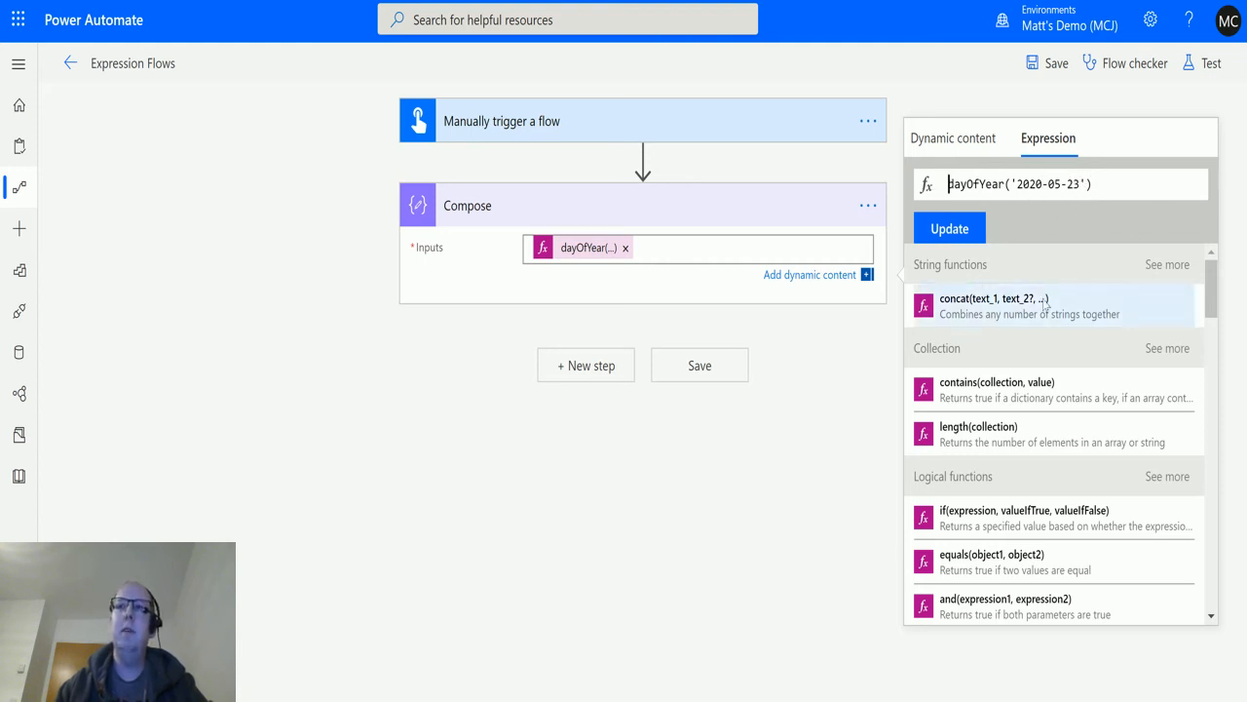
click(949, 228)
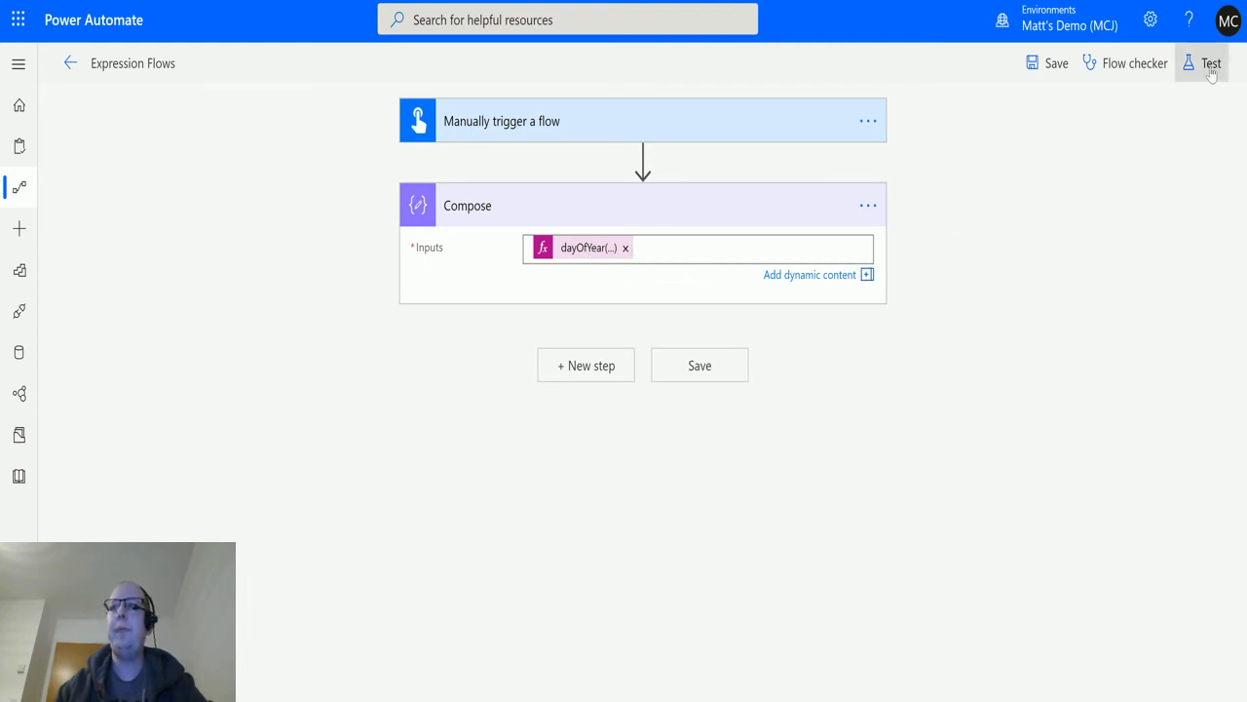
Save and test-run the flow again, and check Compose now shows 144
click(1210, 63)
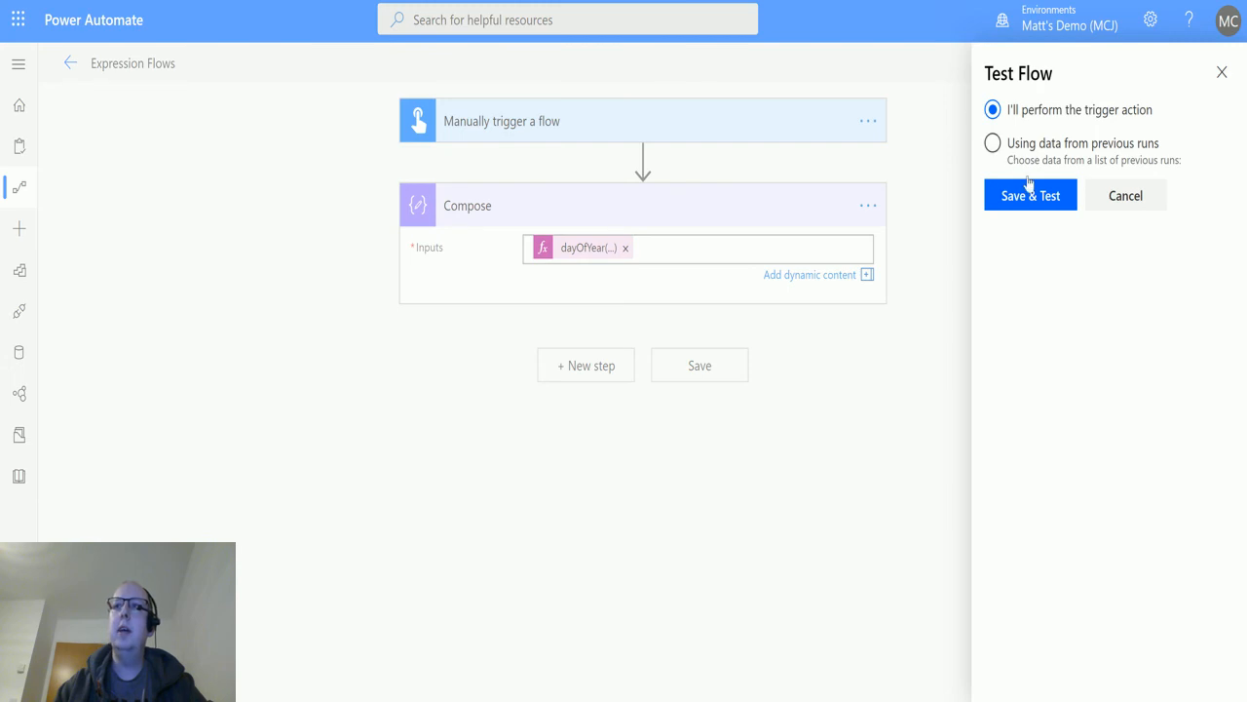
click(1030, 195)
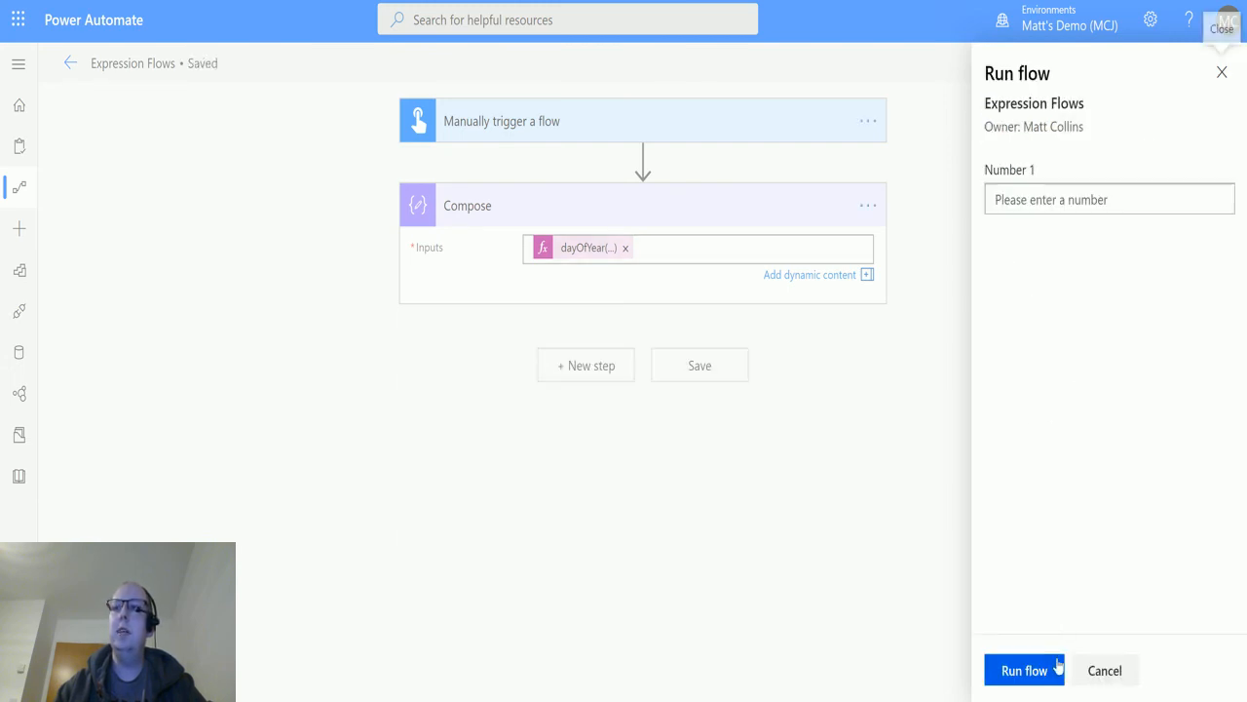
click(1024, 670)
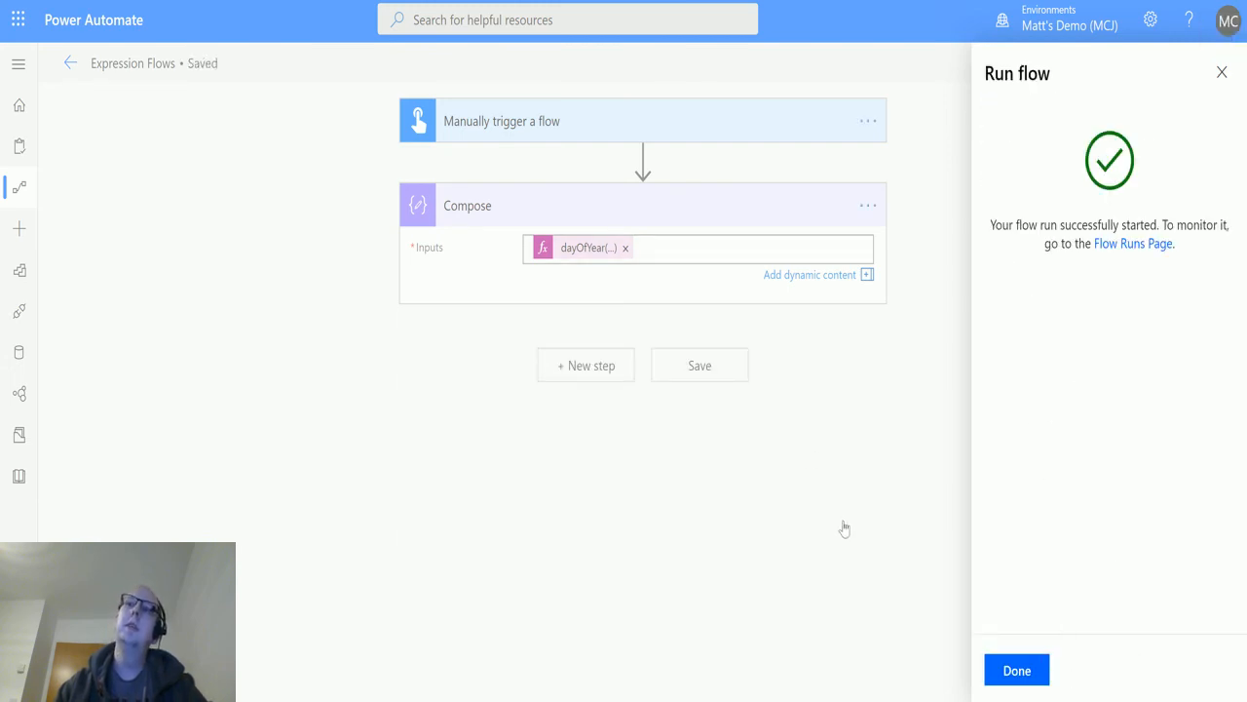
click(1016, 669)
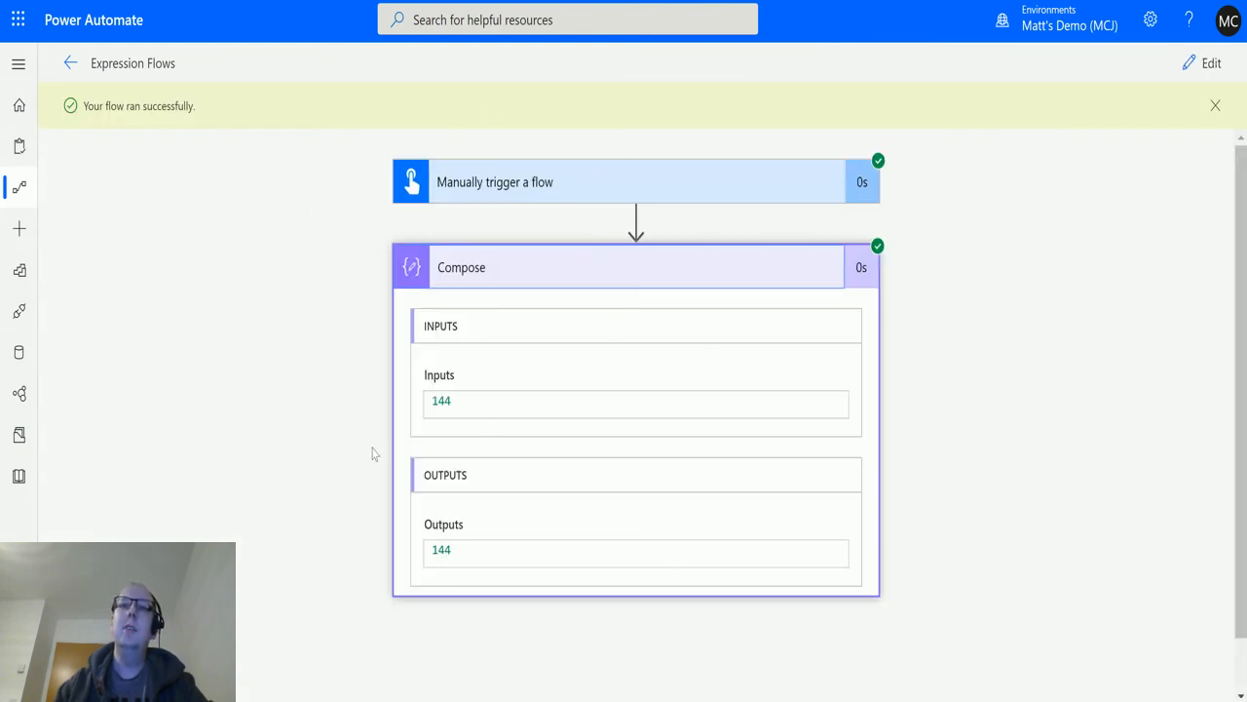
double_click(442, 400)
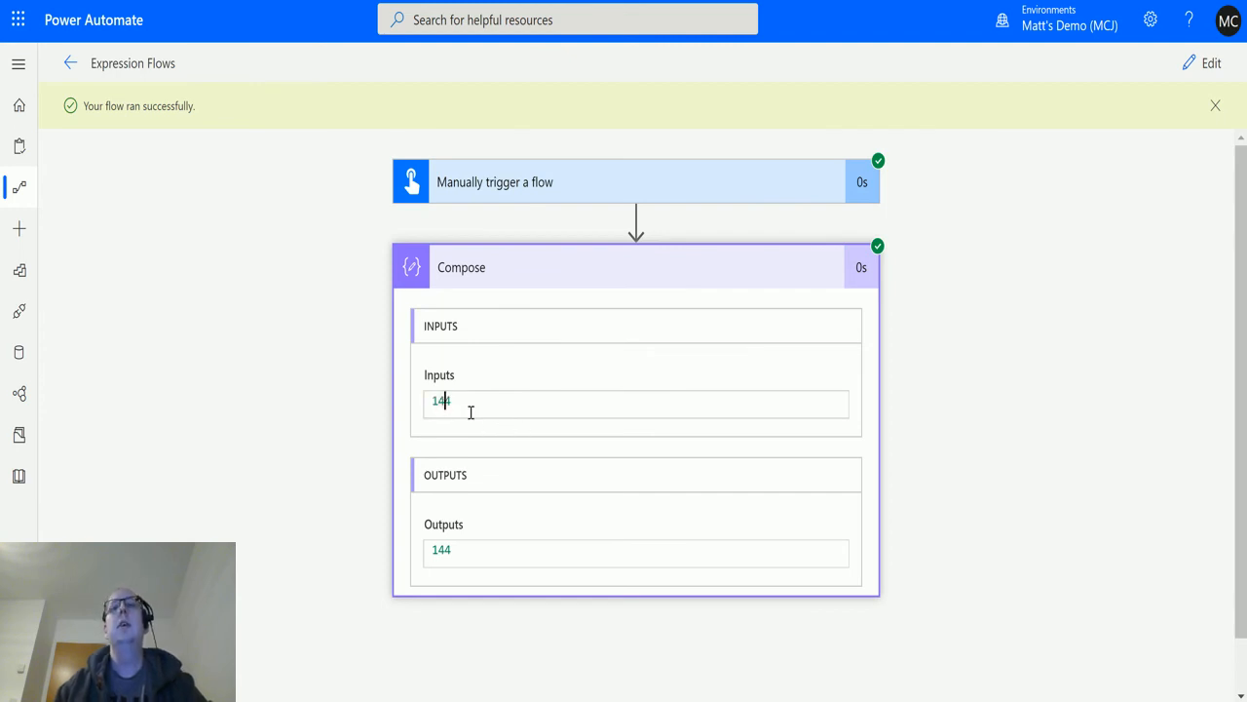
double_click(440, 401)
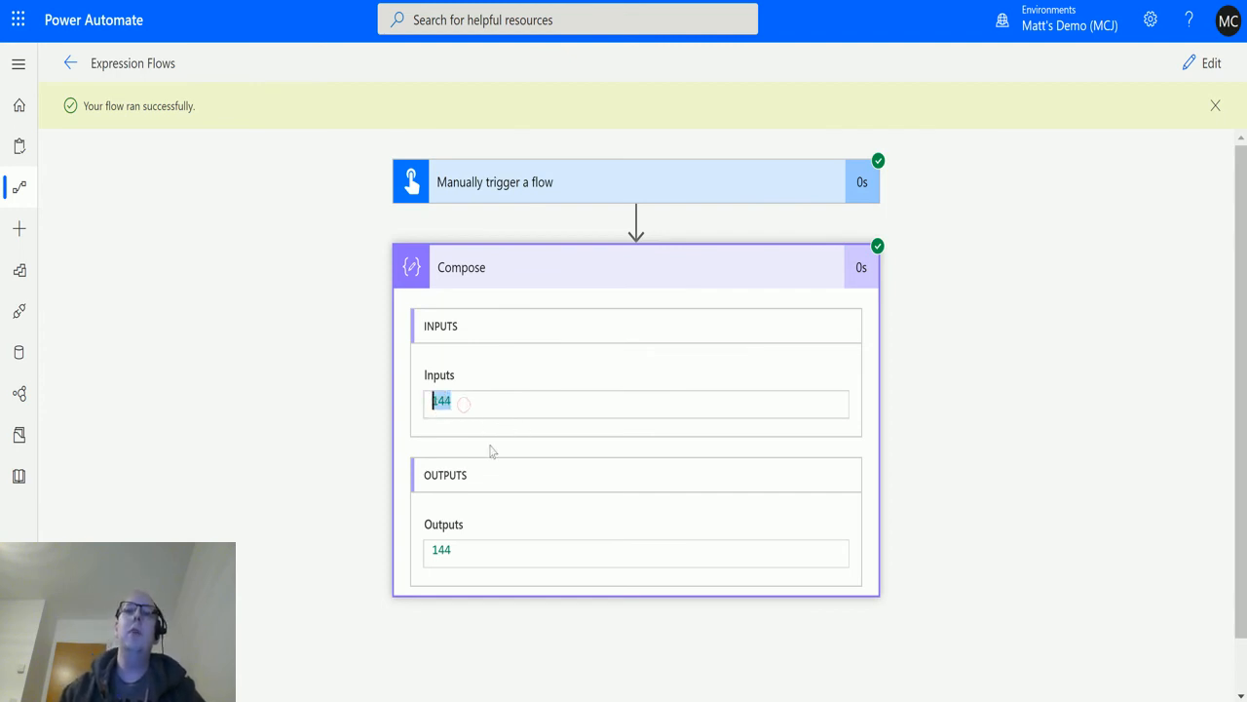